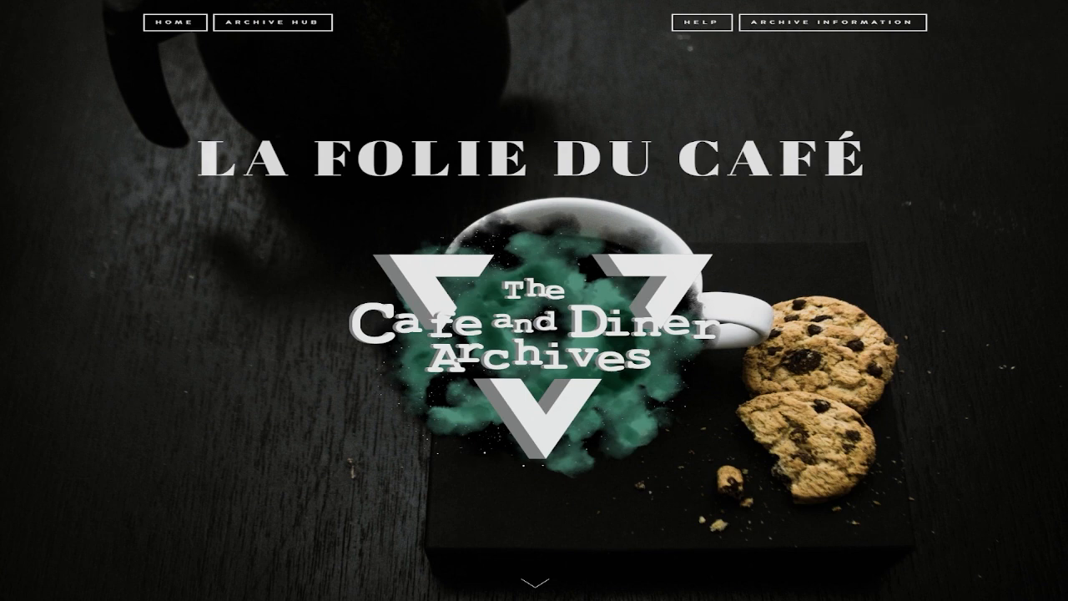
# Scroll past the home banner to 'The Cafe and Diner Archives 2.0' history introduction
pyautogui.scroll(-3)
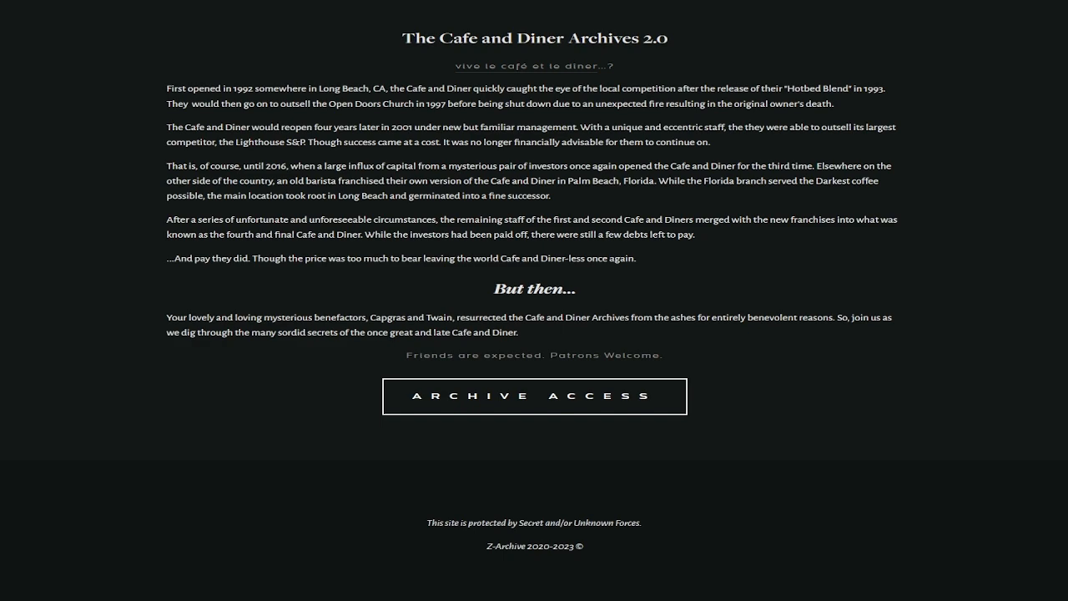
pyautogui.click(533, 395)
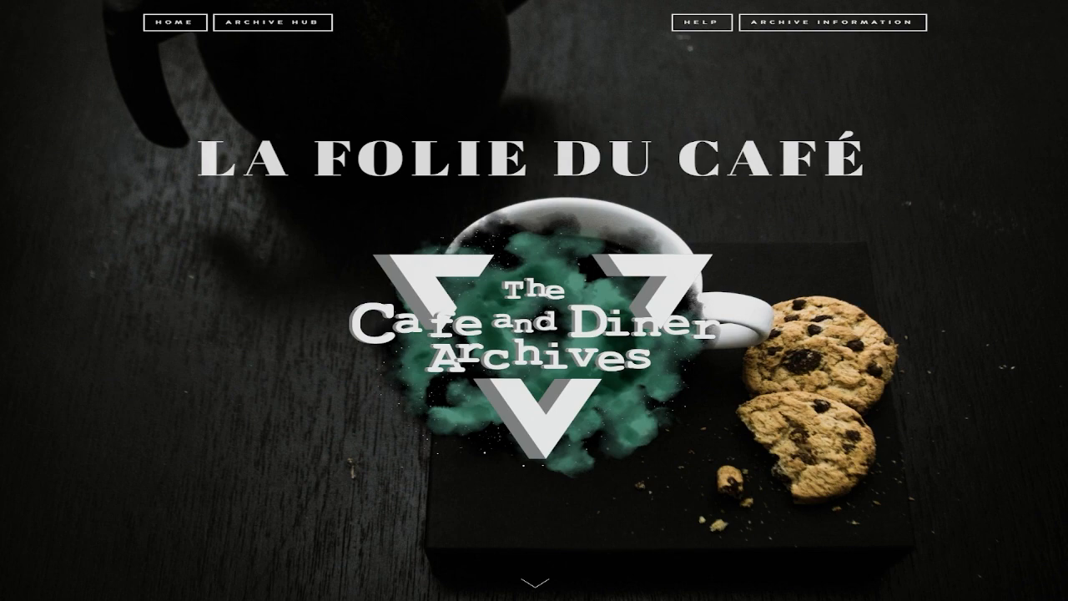
pyautogui.scroll(-3)
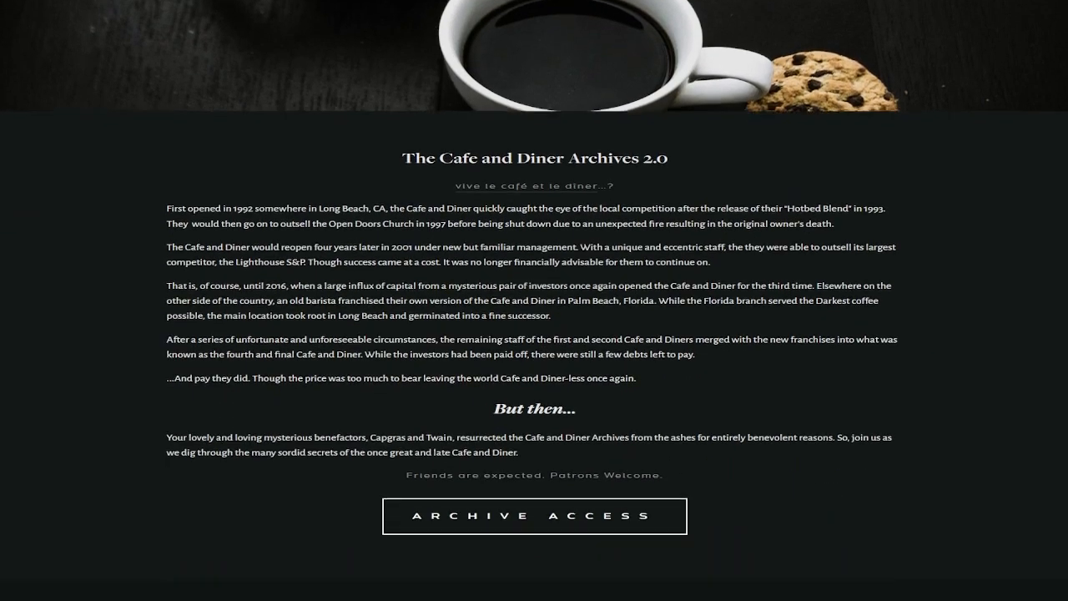
pyautogui.scroll(-3)
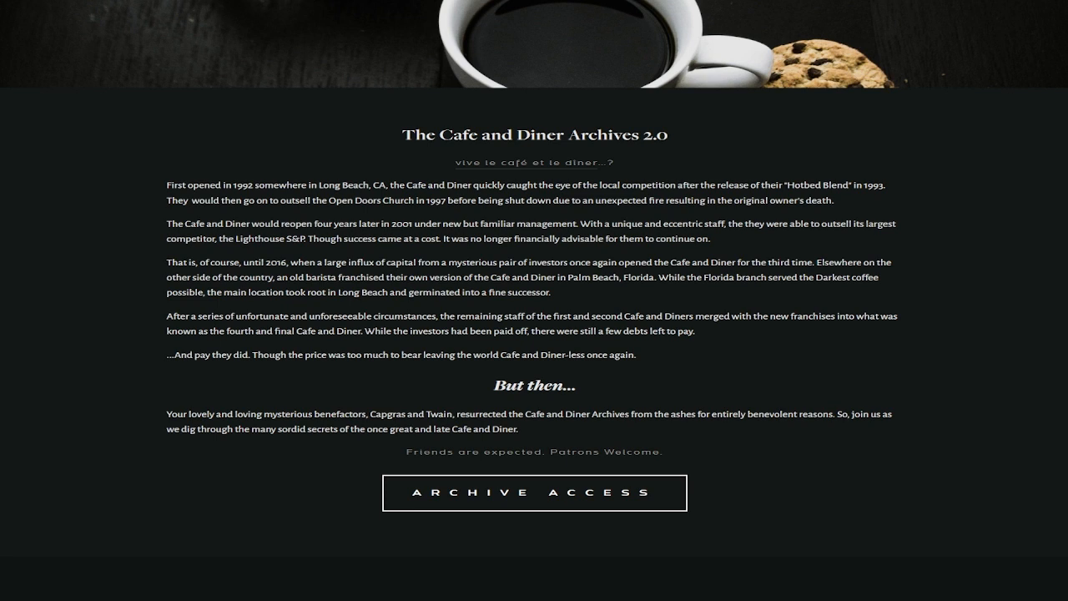
# Open Archive Information and scroll past Archive Section Difficulty to Receipt Security
pyautogui.click(534, 492)
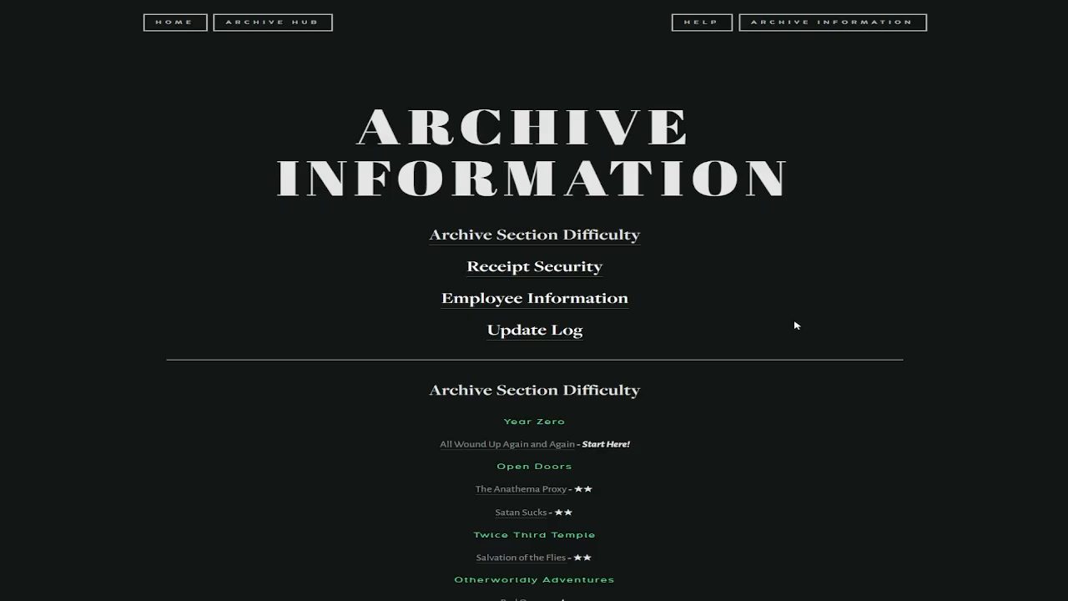
pyautogui.moveTo(807, 321)
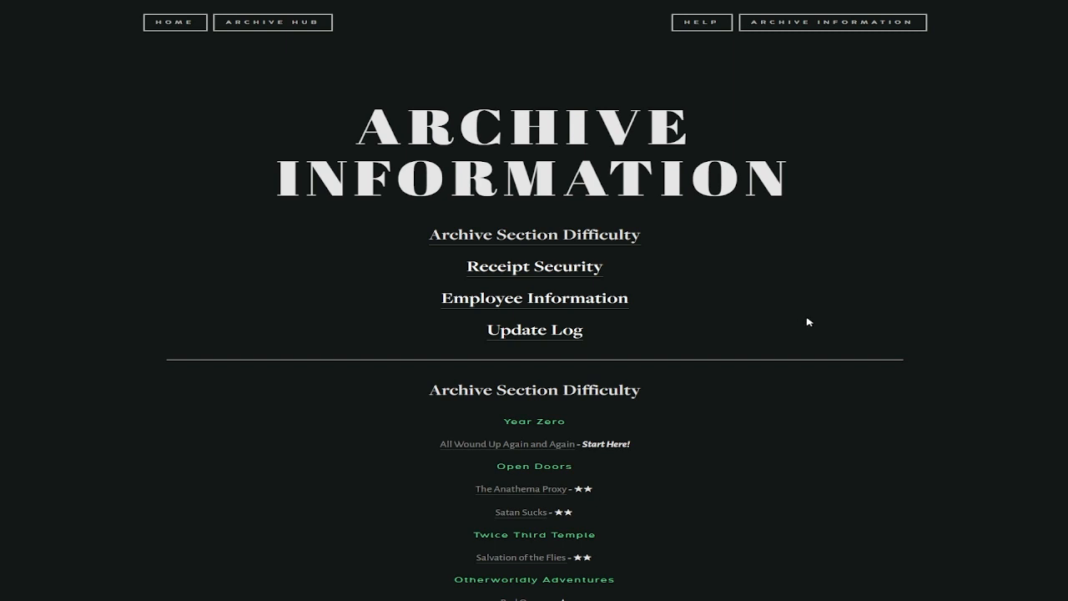
pyautogui.moveTo(810, 325)
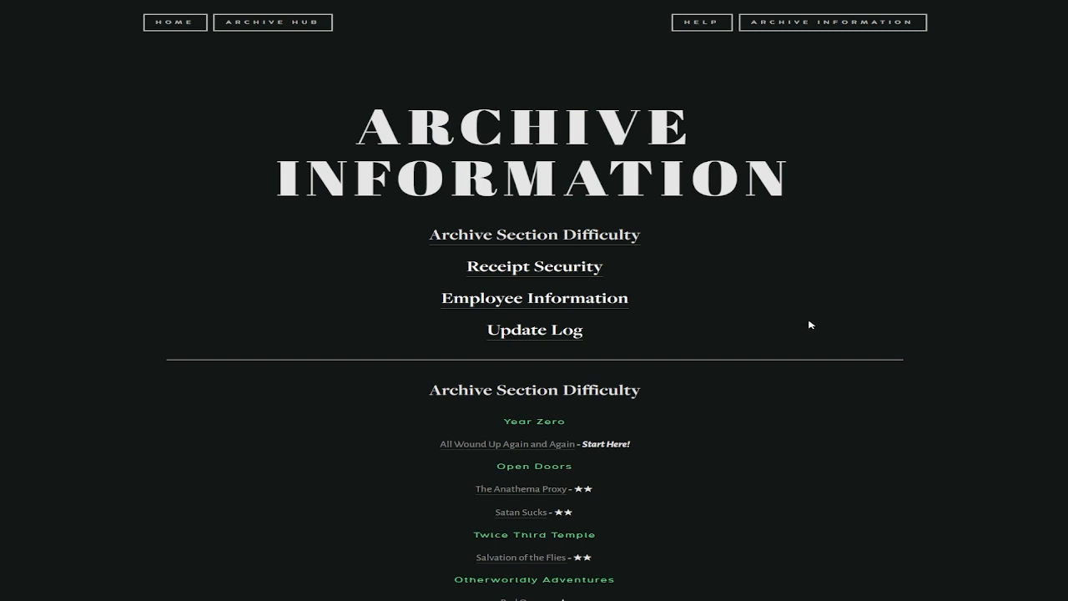
pyautogui.moveTo(815, 318)
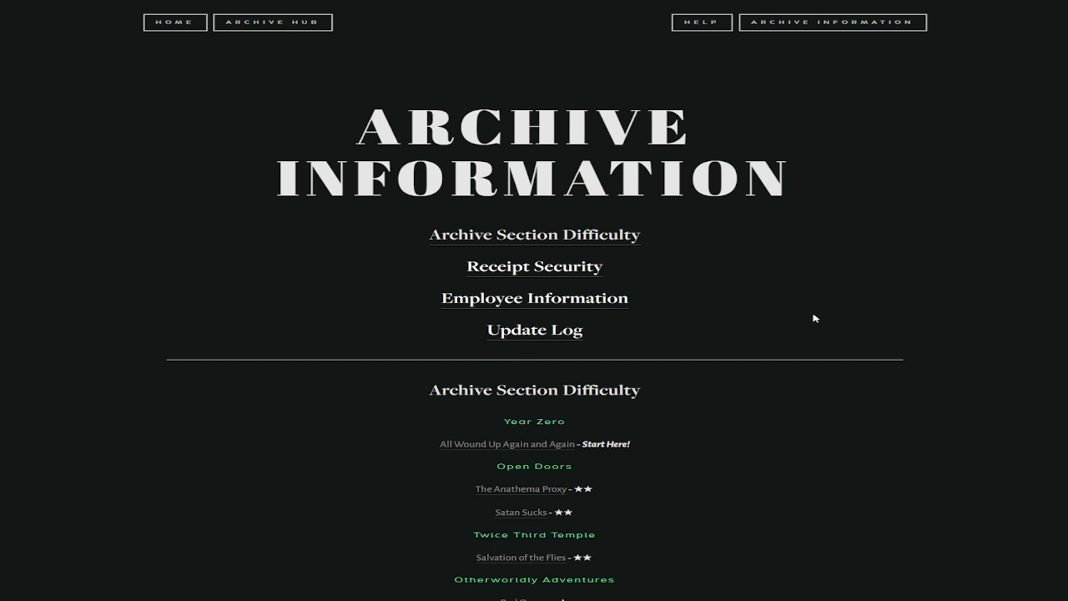
pyautogui.scroll(-3)
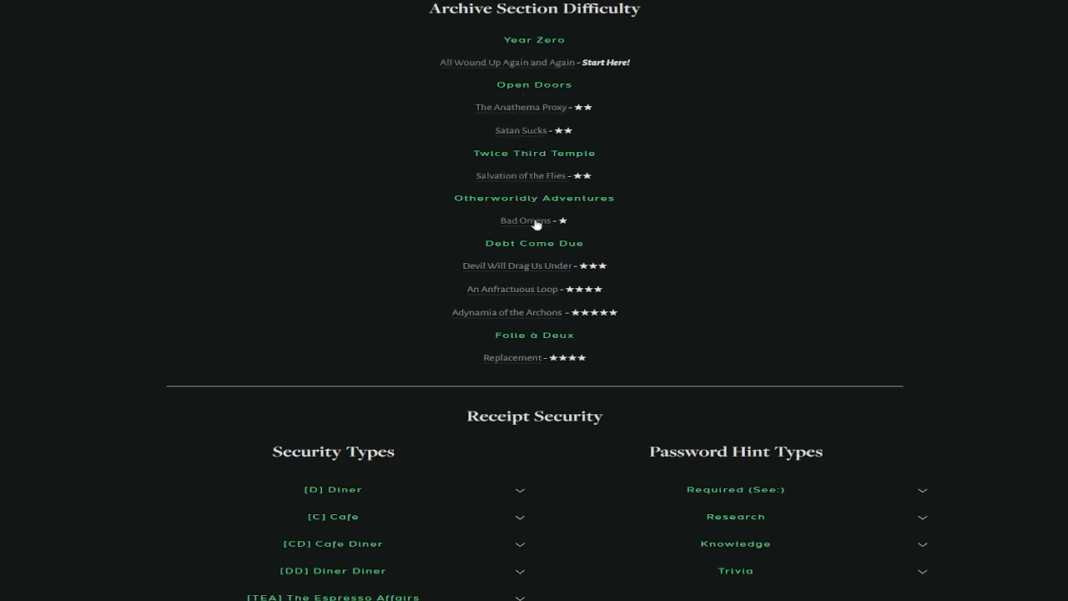
pyautogui.moveTo(761, 331)
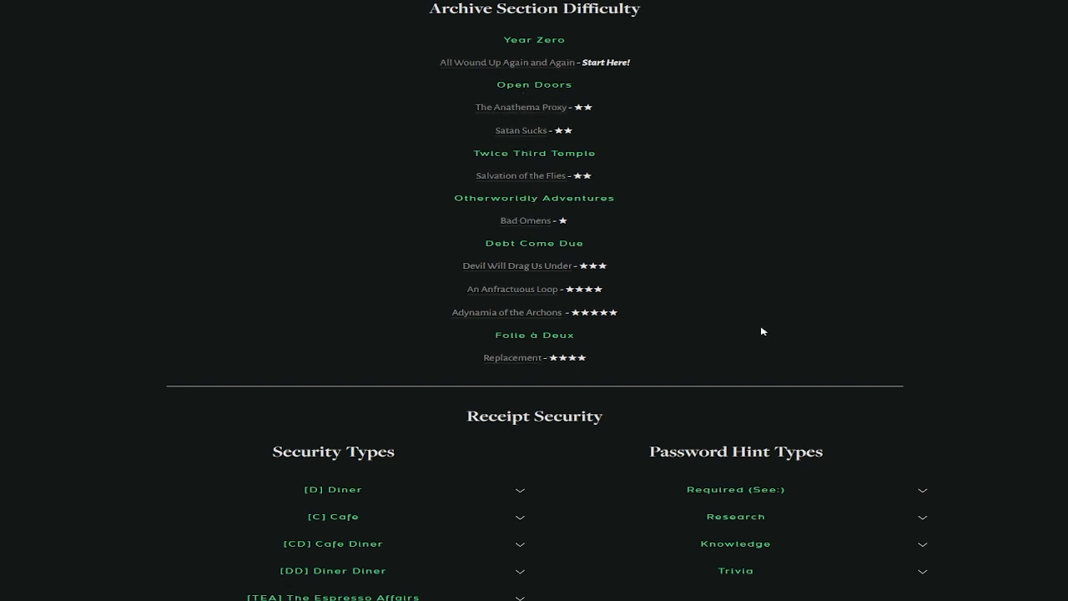
pyautogui.moveTo(754, 325)
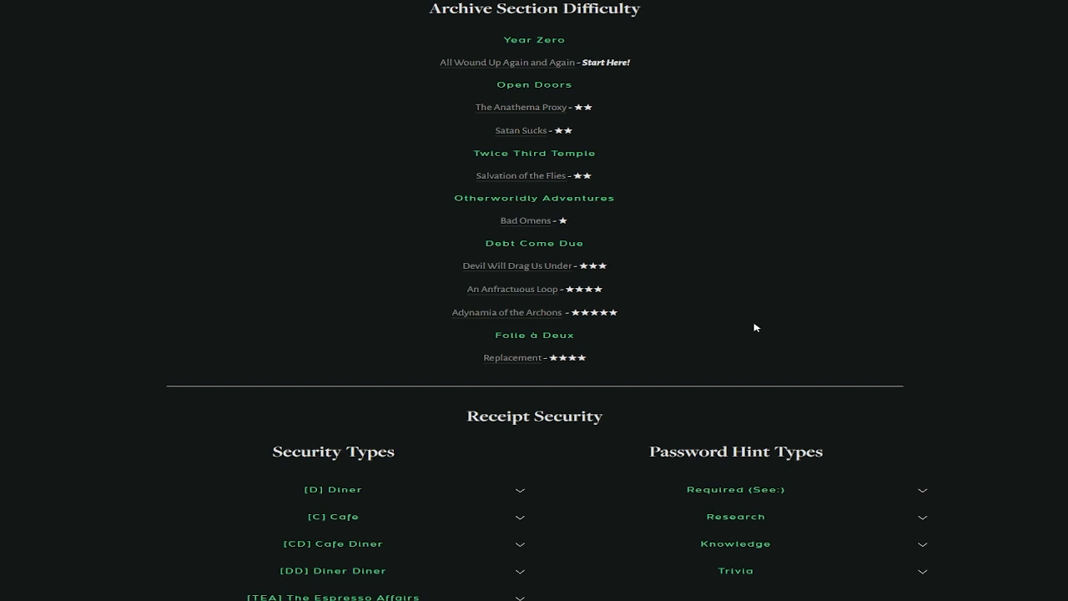
pyautogui.scroll(-3)
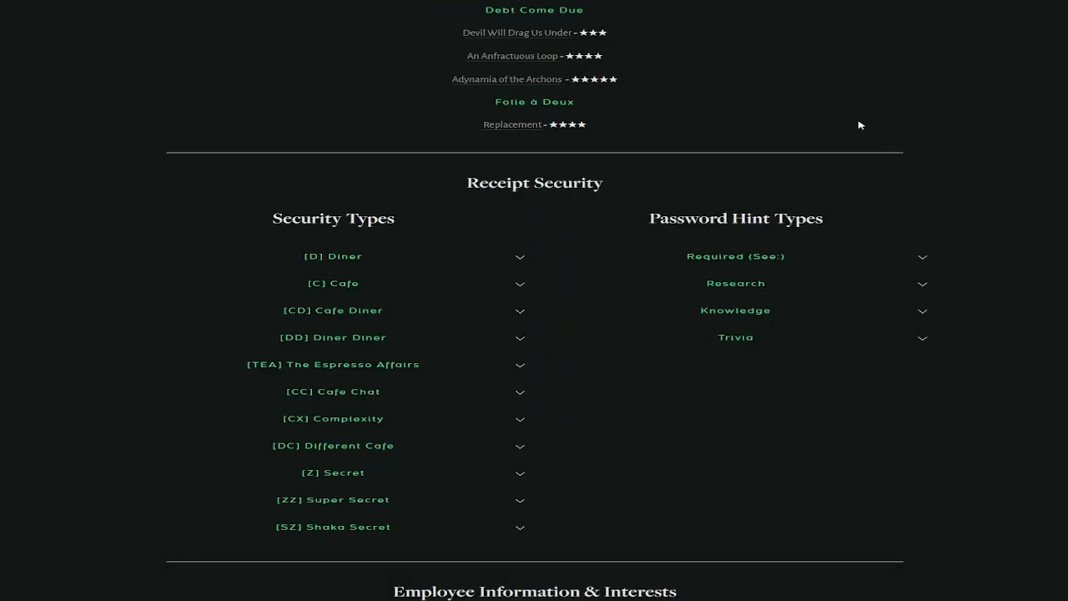
pyautogui.moveTo(806, 132)
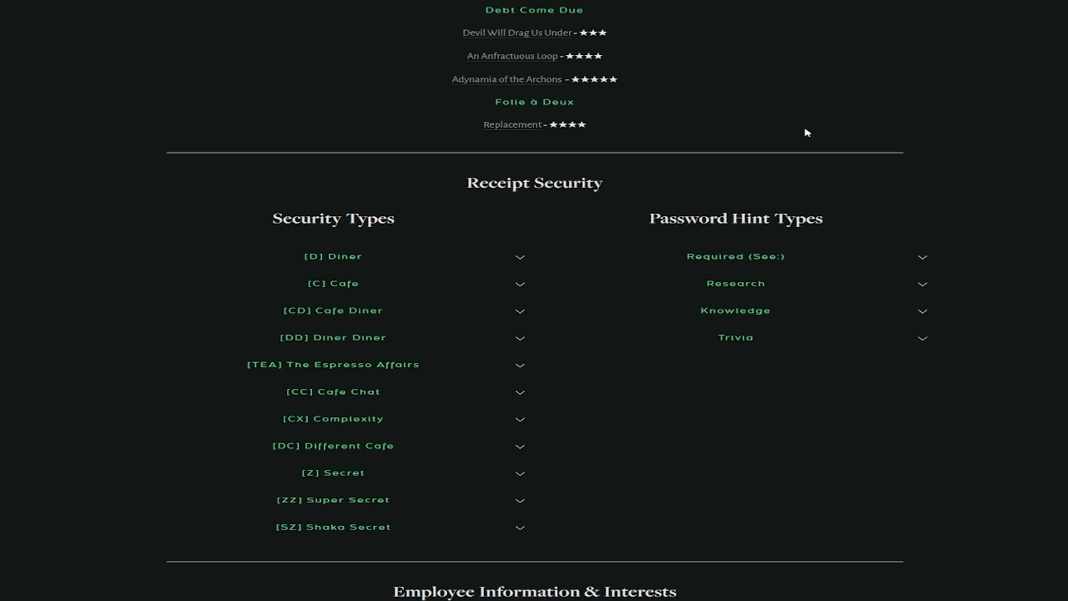
pyautogui.moveTo(796, 129)
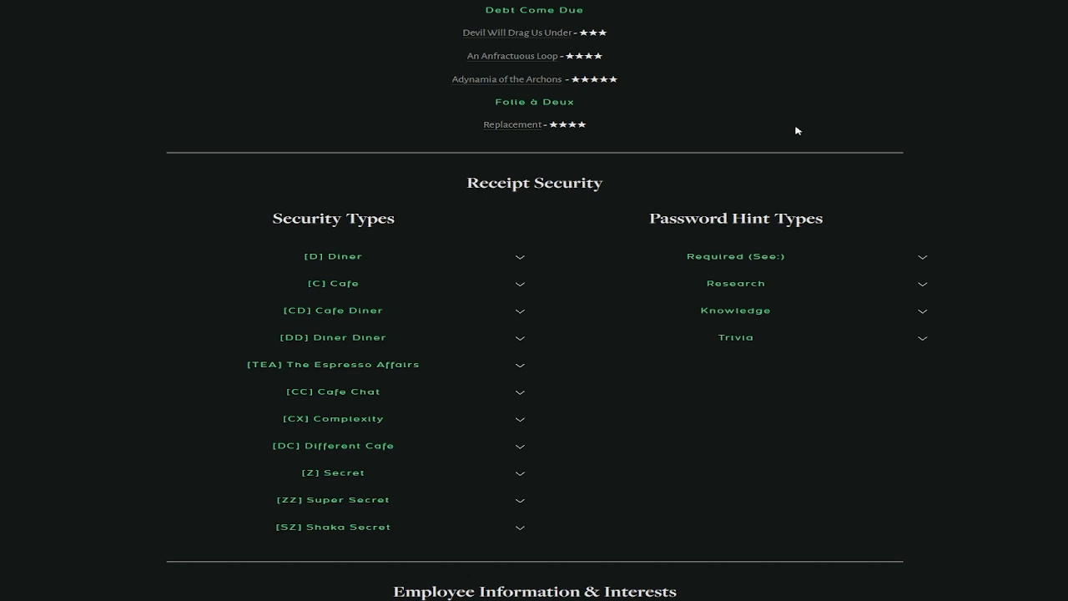
pyautogui.scroll(-3)
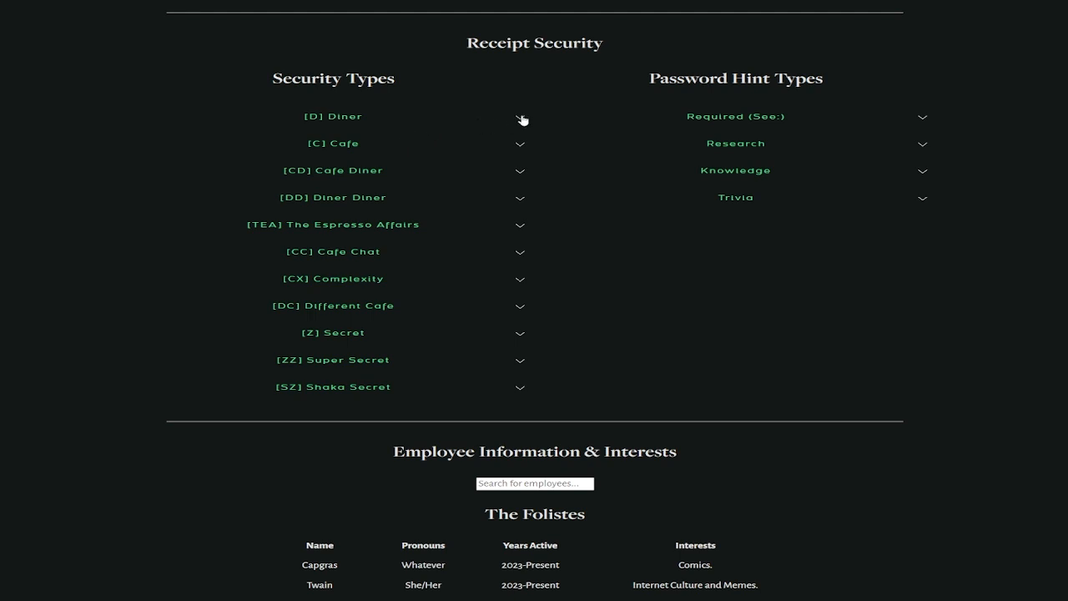
# Expand the [D] Diner security type to read about unencrypted, password-free receipts
pyautogui.click(333, 116)
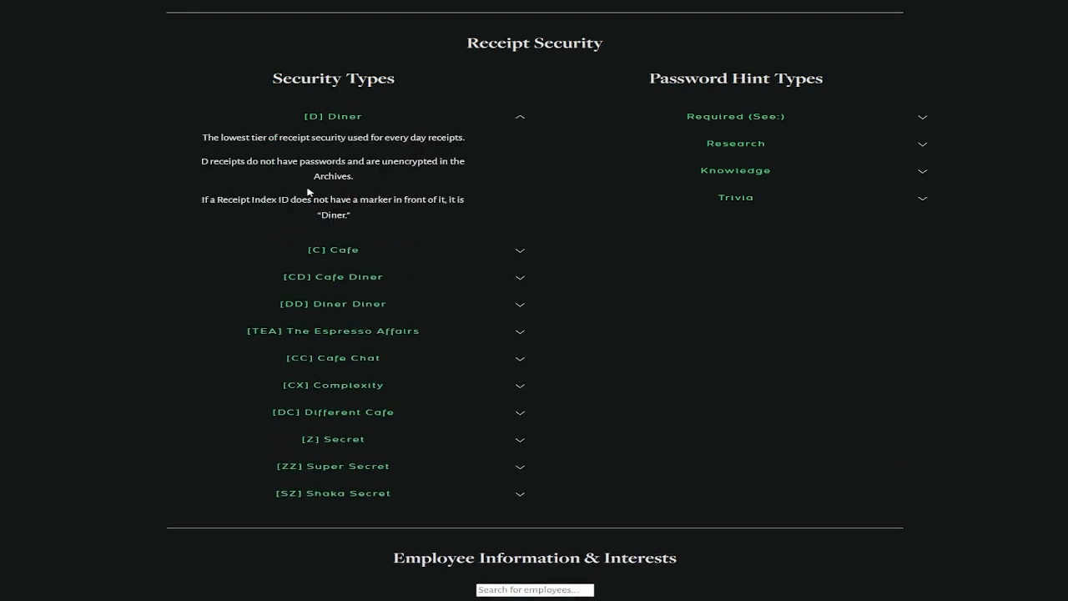
pyautogui.moveTo(362, 150)
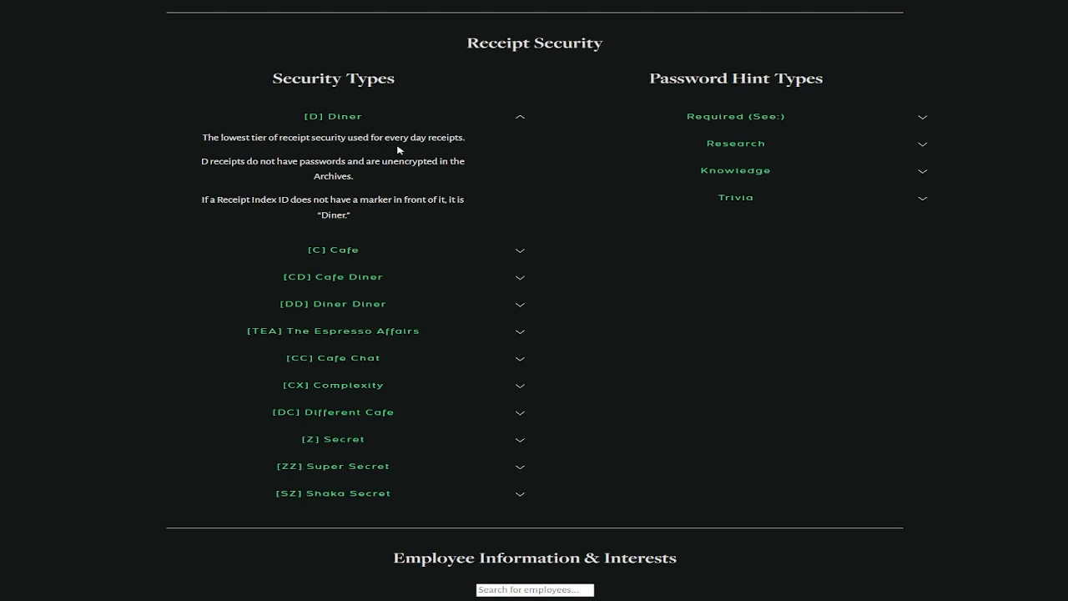
pyautogui.moveTo(274, 163)
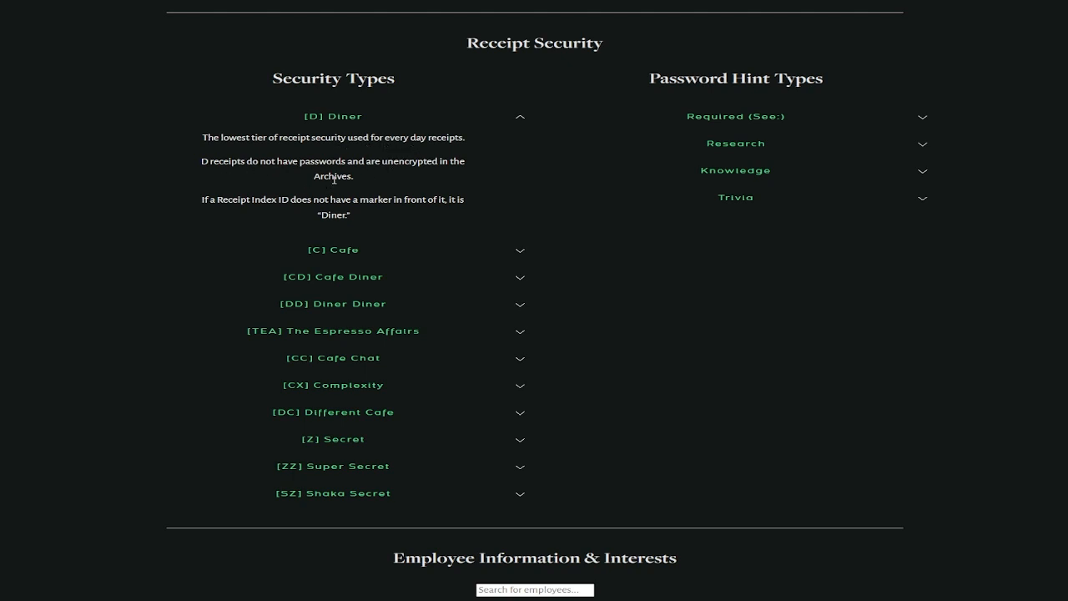
pyautogui.moveTo(298, 210)
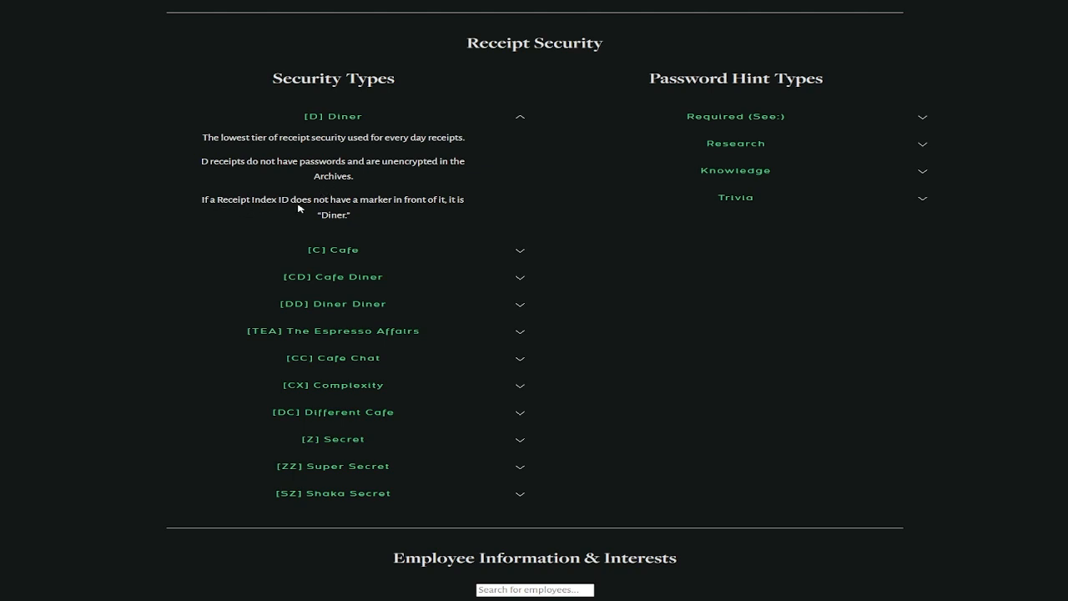
pyautogui.moveTo(415, 211)
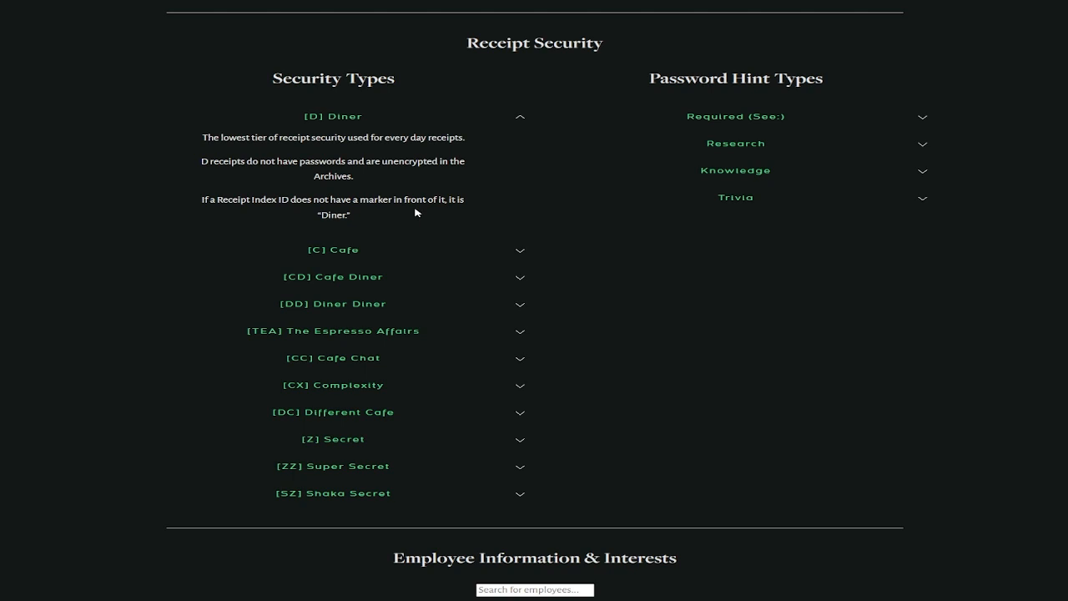
pyautogui.moveTo(427, 210)
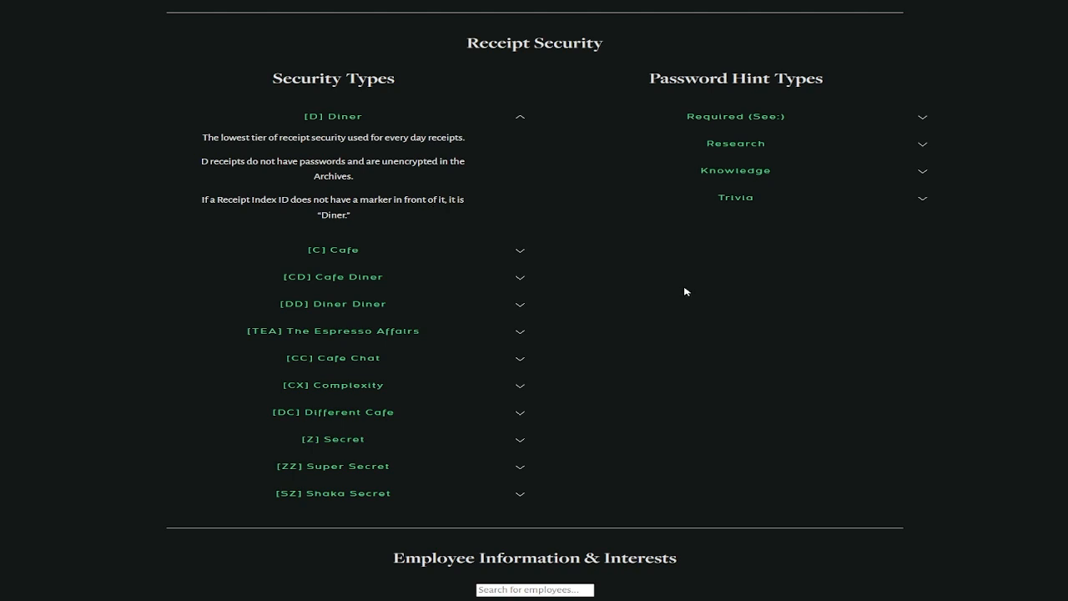
pyautogui.moveTo(690, 293)
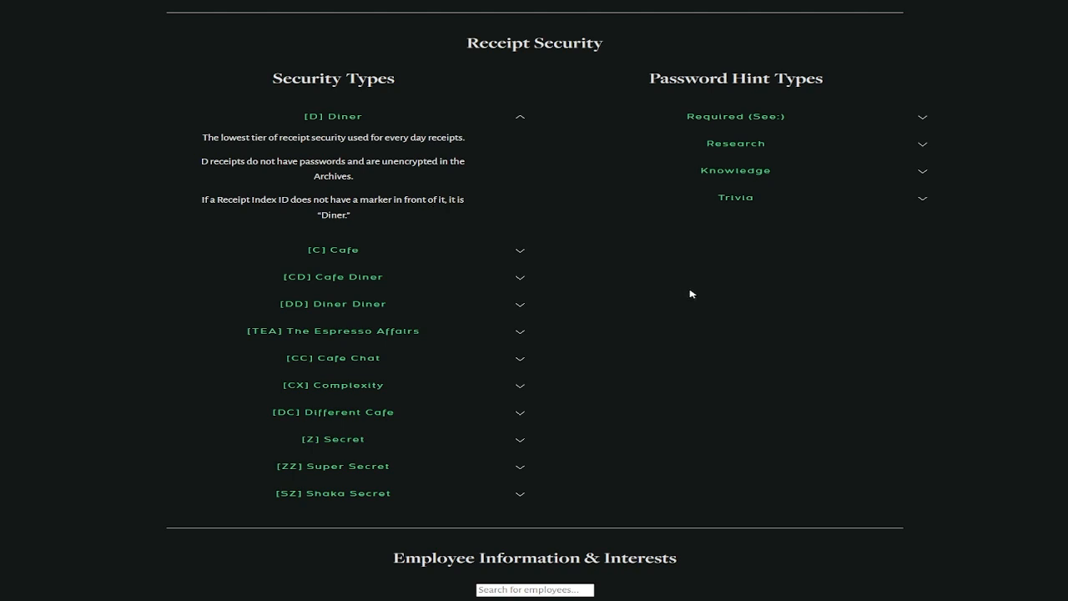
pyautogui.moveTo(722, 312)
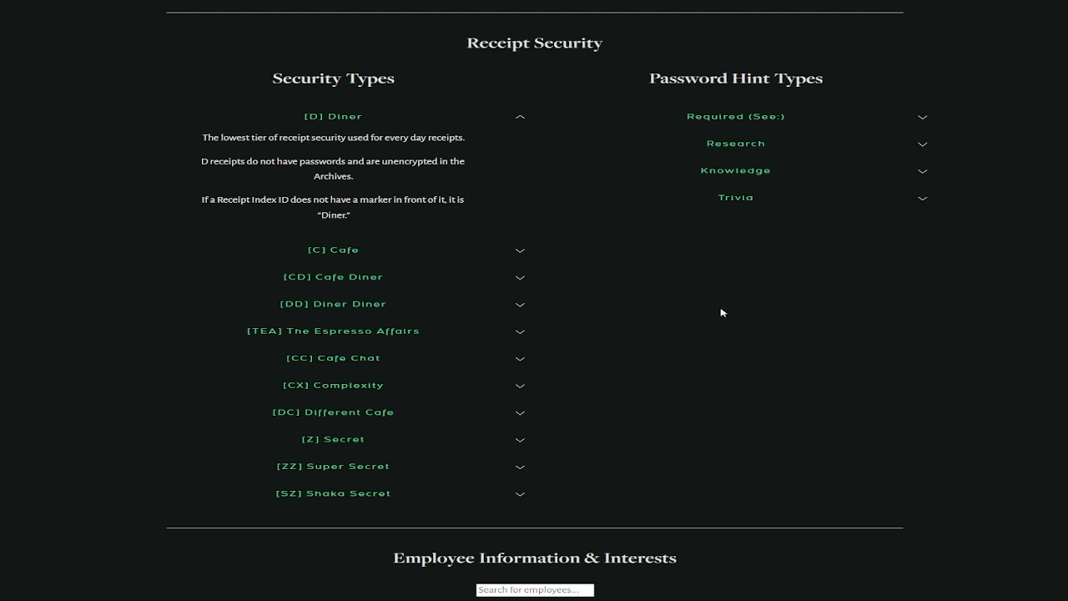
pyautogui.moveTo(704, 319)
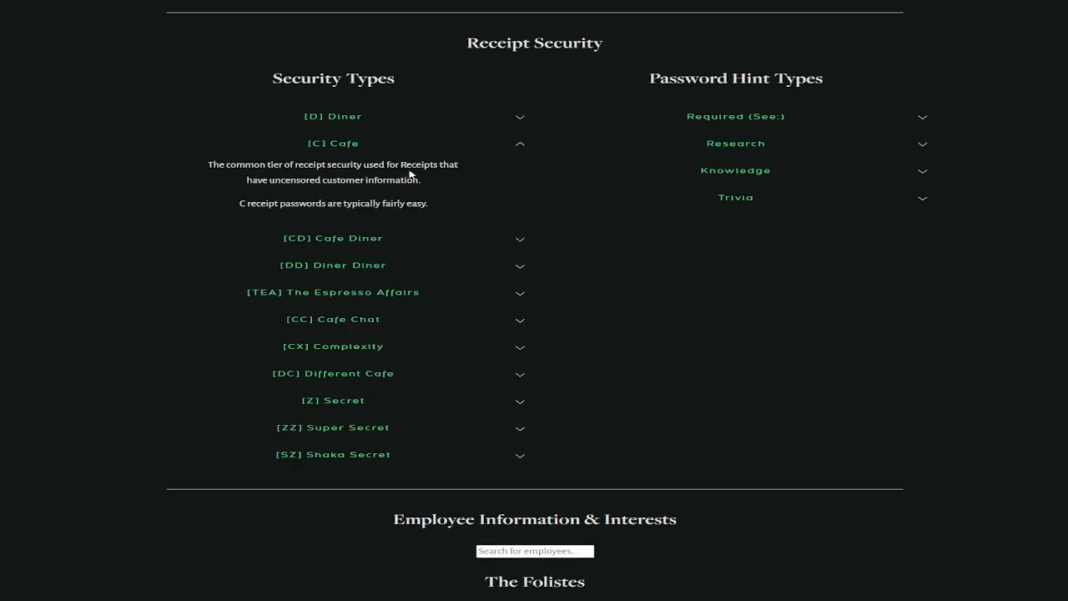
pyautogui.moveTo(372, 184)
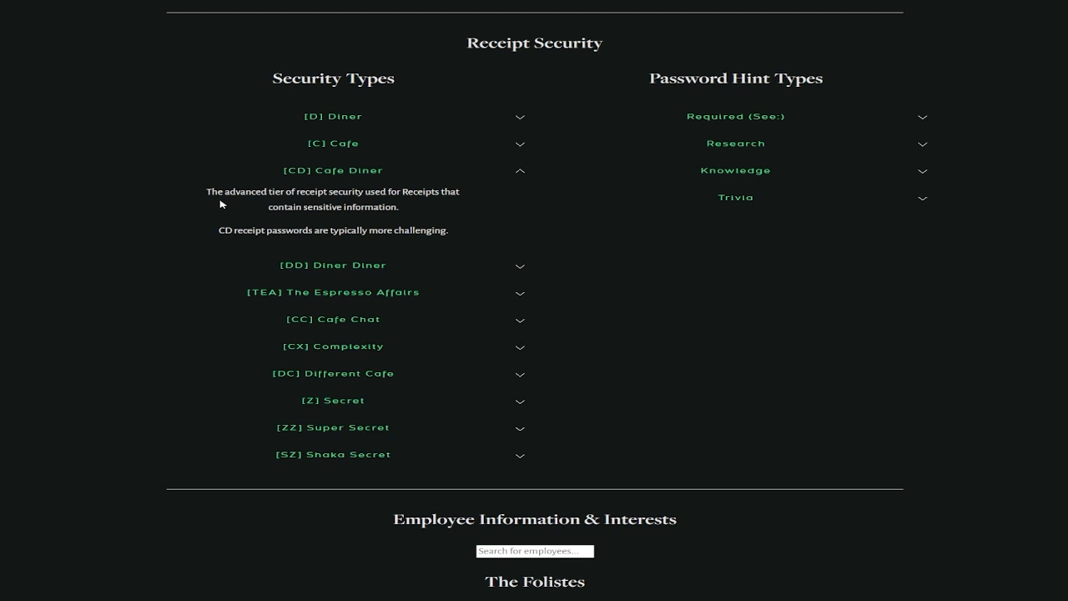
pyautogui.moveTo(399, 206)
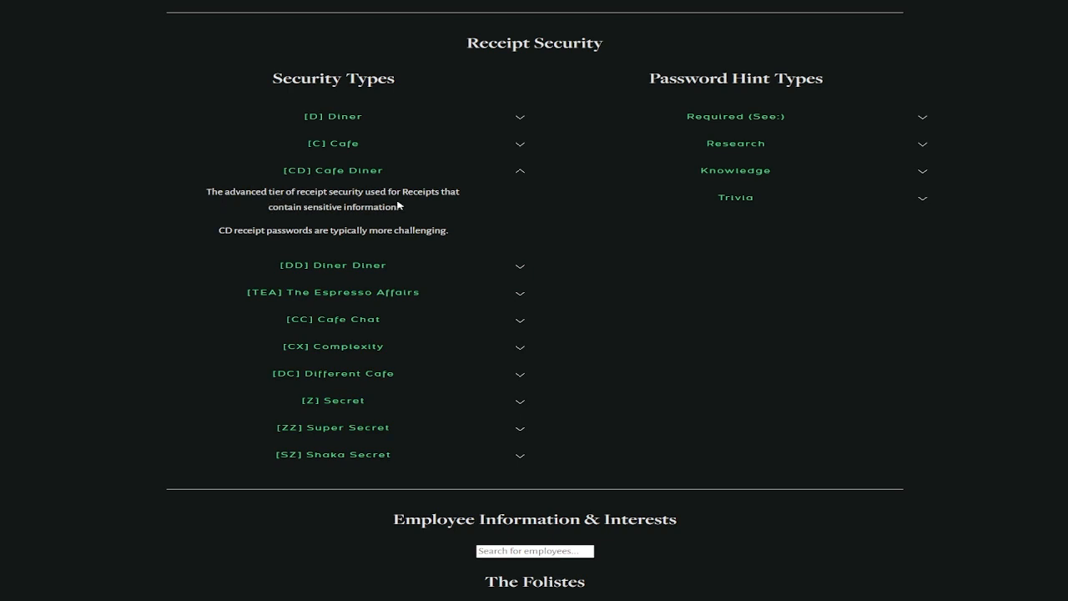
pyautogui.moveTo(245, 242)
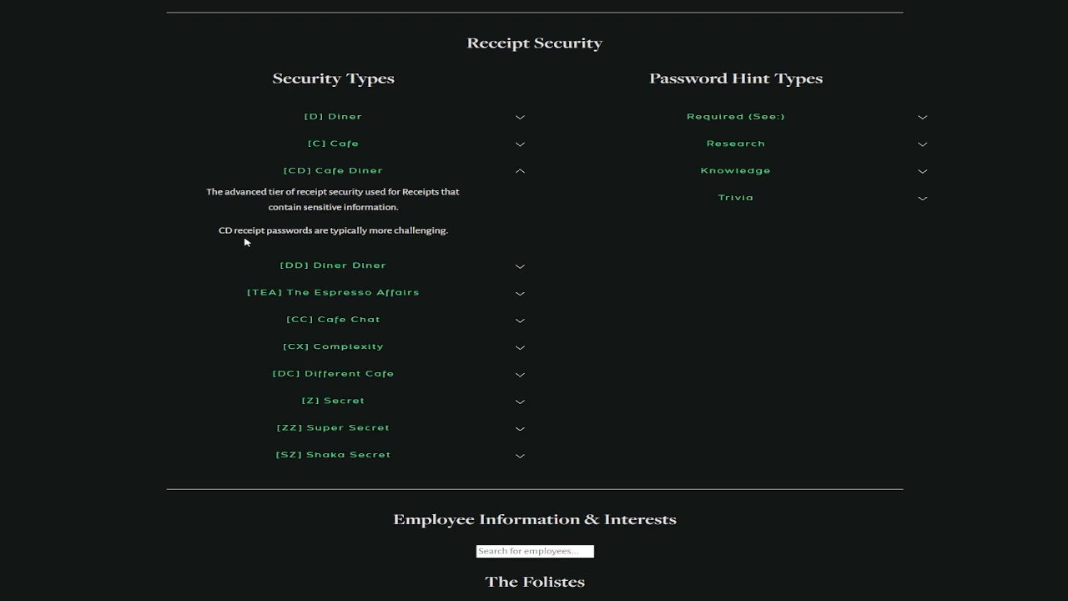
pyautogui.moveTo(371, 239)
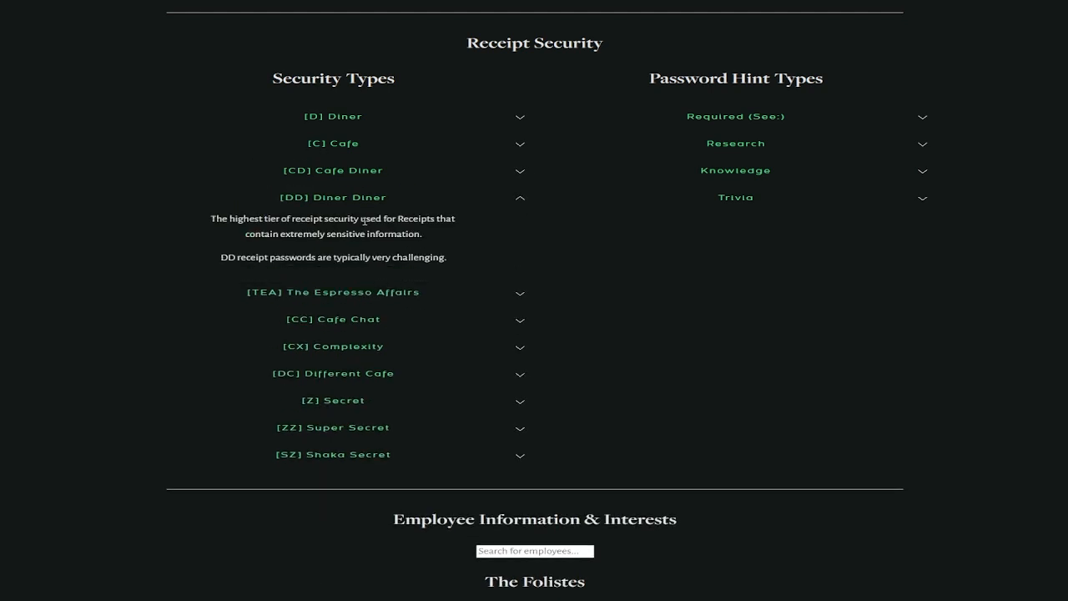
pyautogui.moveTo(332, 244)
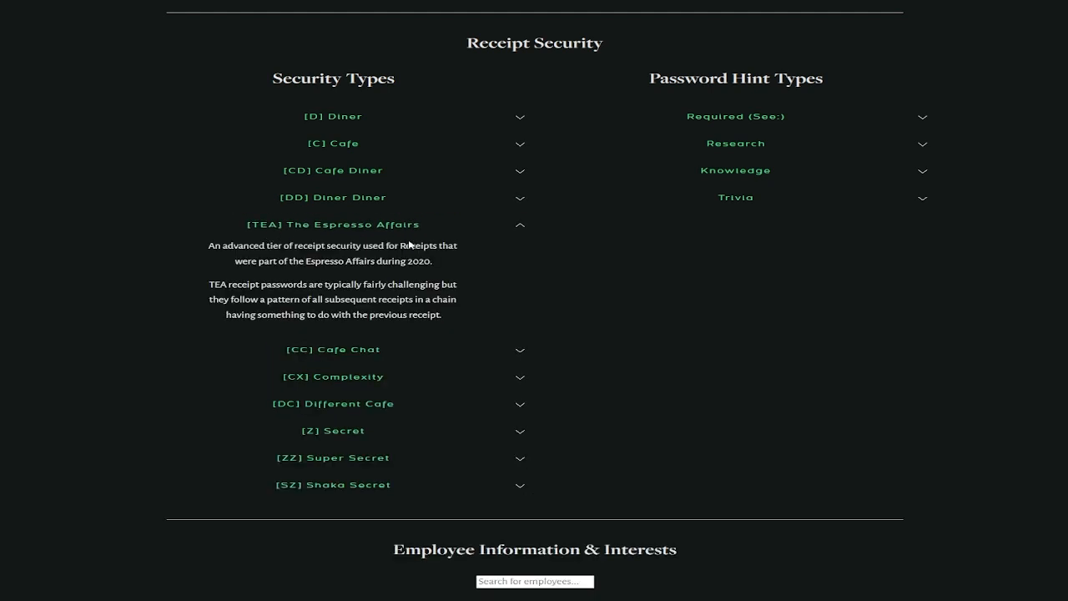
pyautogui.moveTo(383, 261)
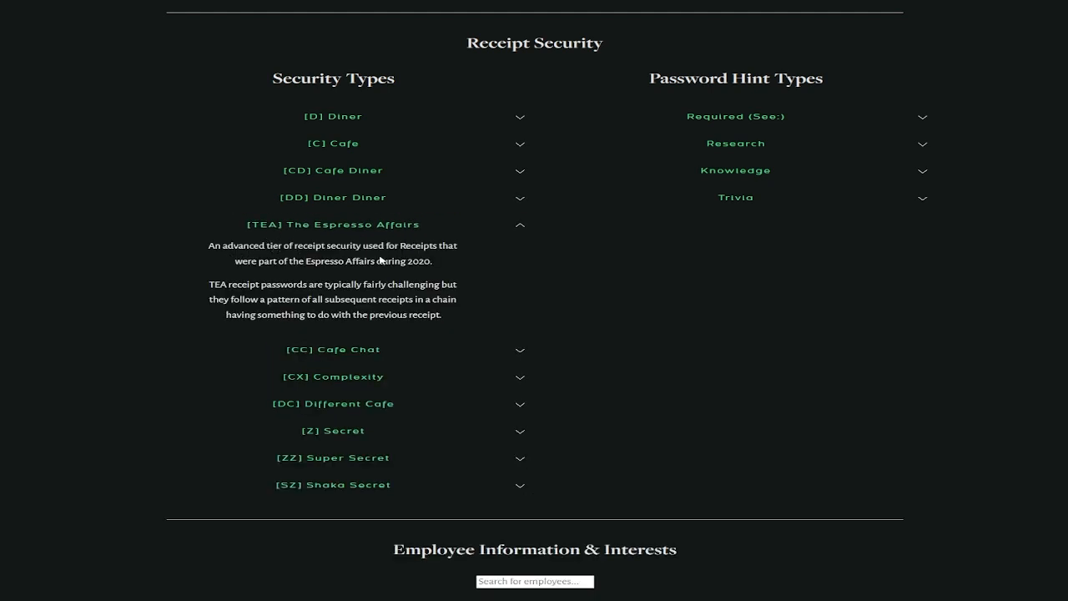
pyautogui.moveTo(256, 273)
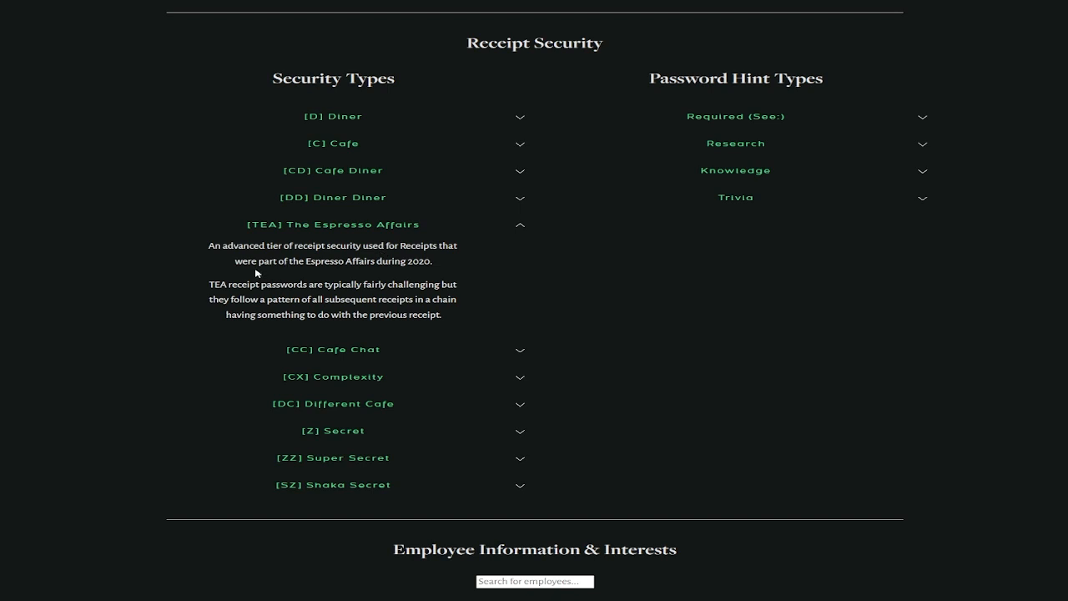
pyautogui.moveTo(211, 280)
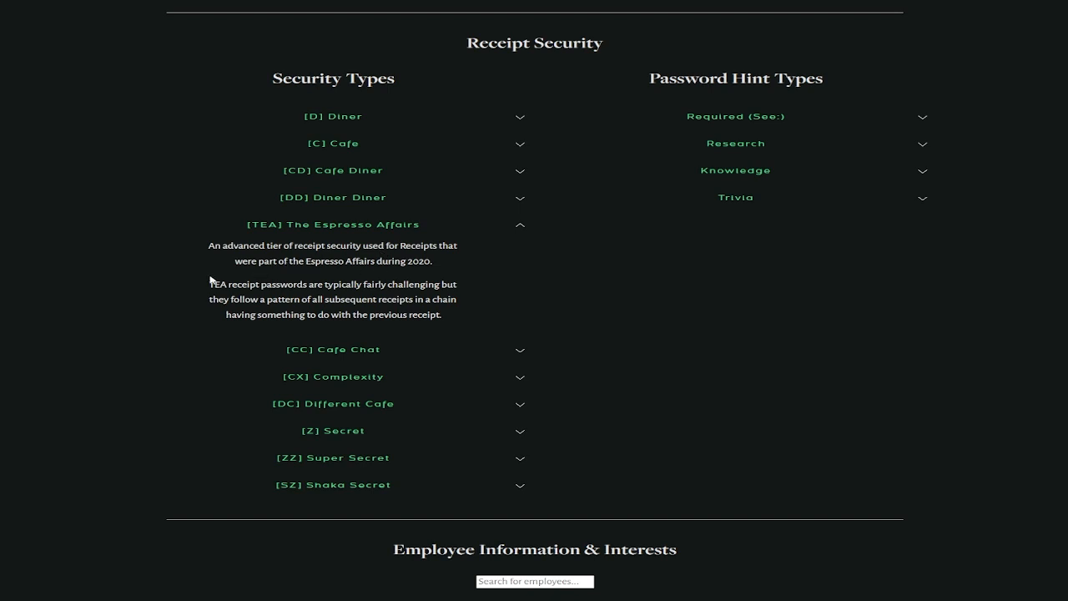
pyautogui.moveTo(384, 285)
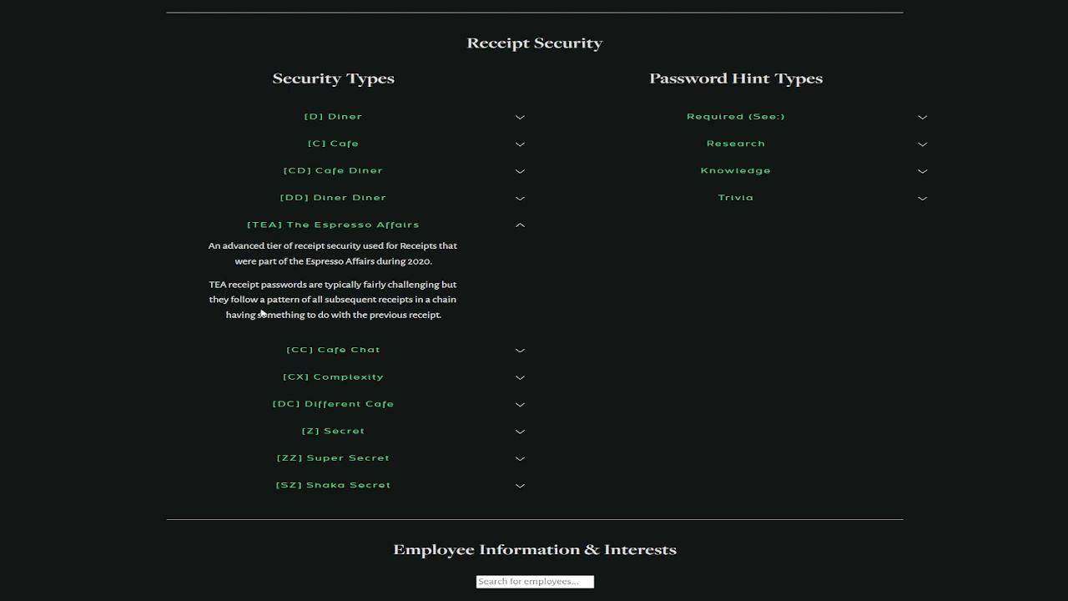
pyautogui.moveTo(396, 318)
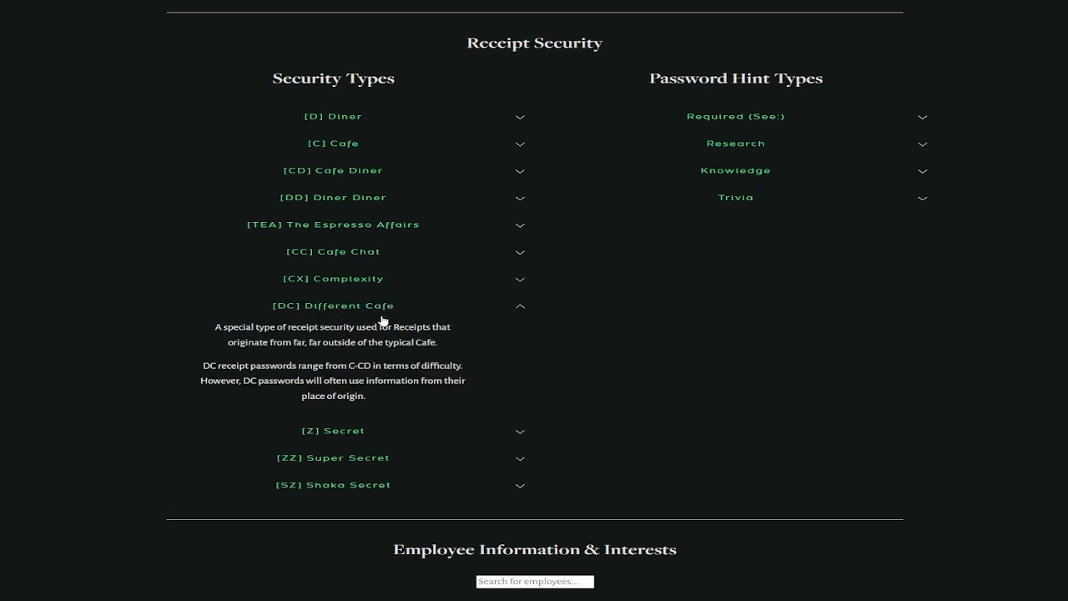
pyautogui.moveTo(365, 332)
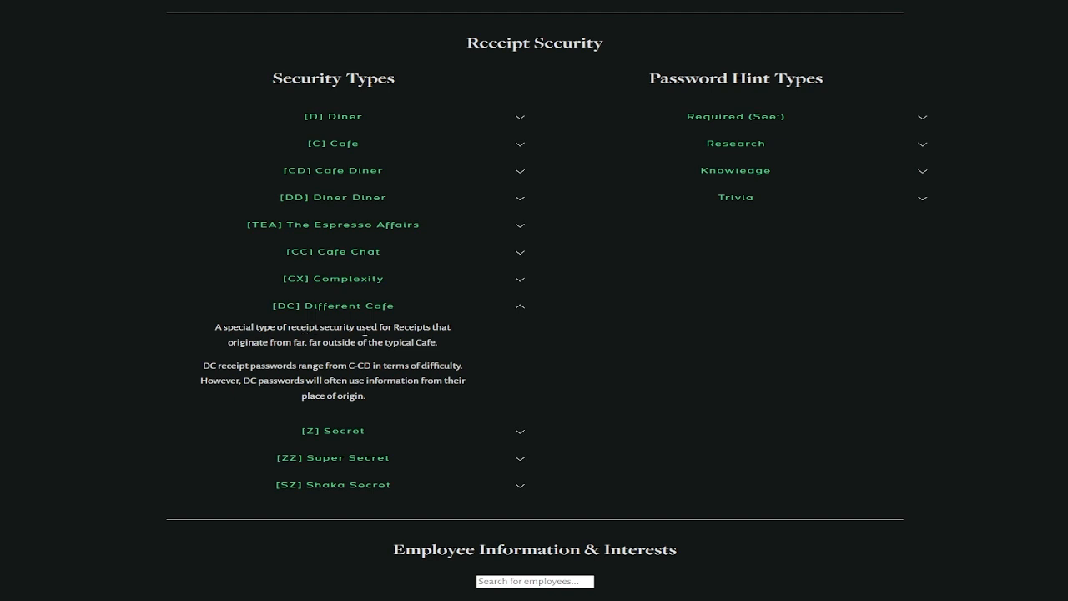
pyautogui.moveTo(317, 344)
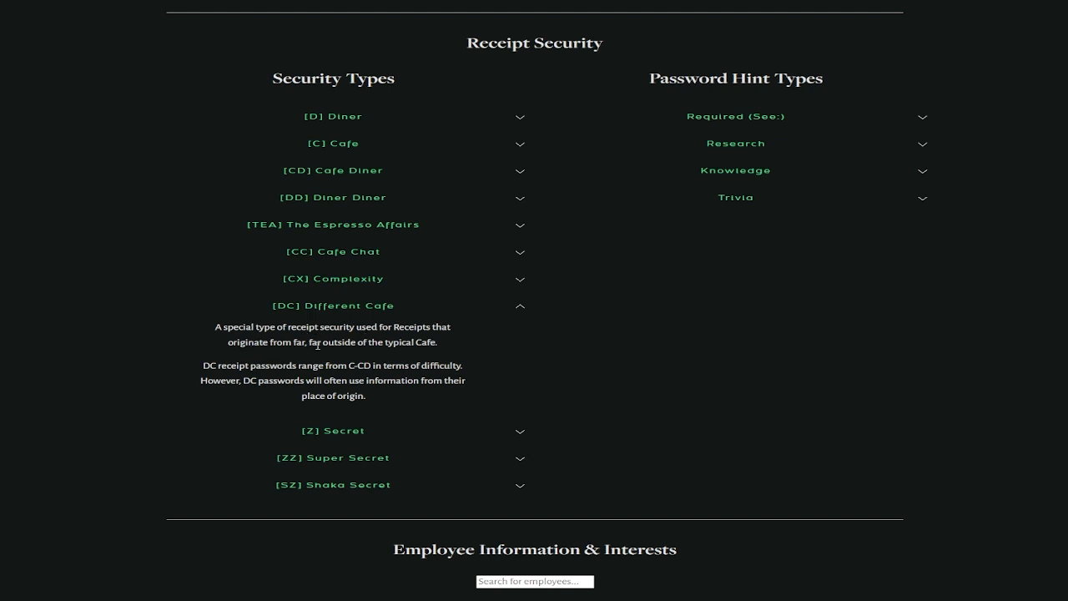
pyautogui.moveTo(217, 374)
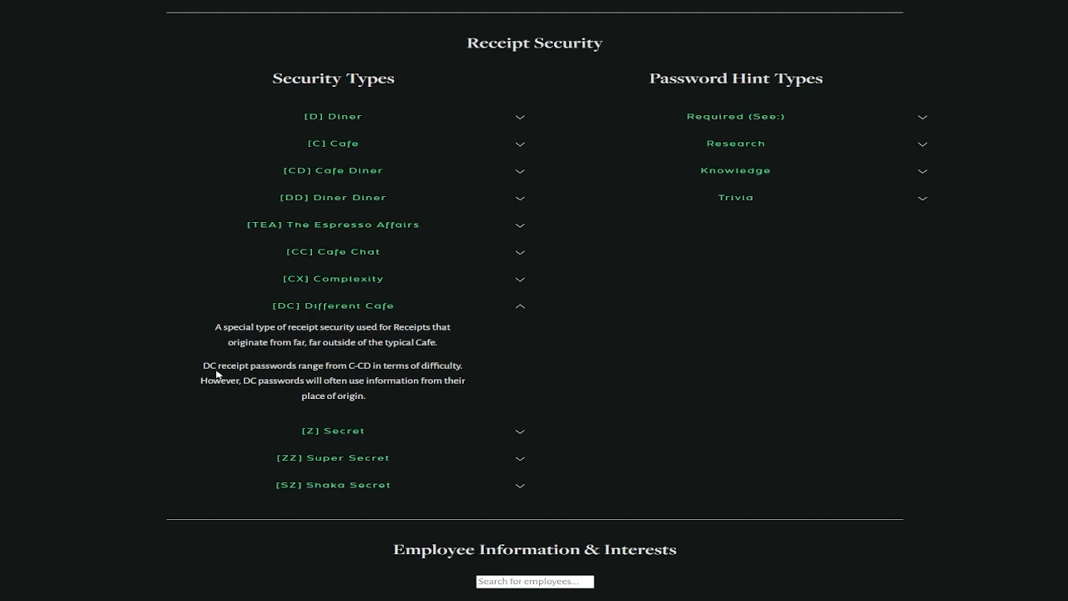
pyautogui.moveTo(338, 365)
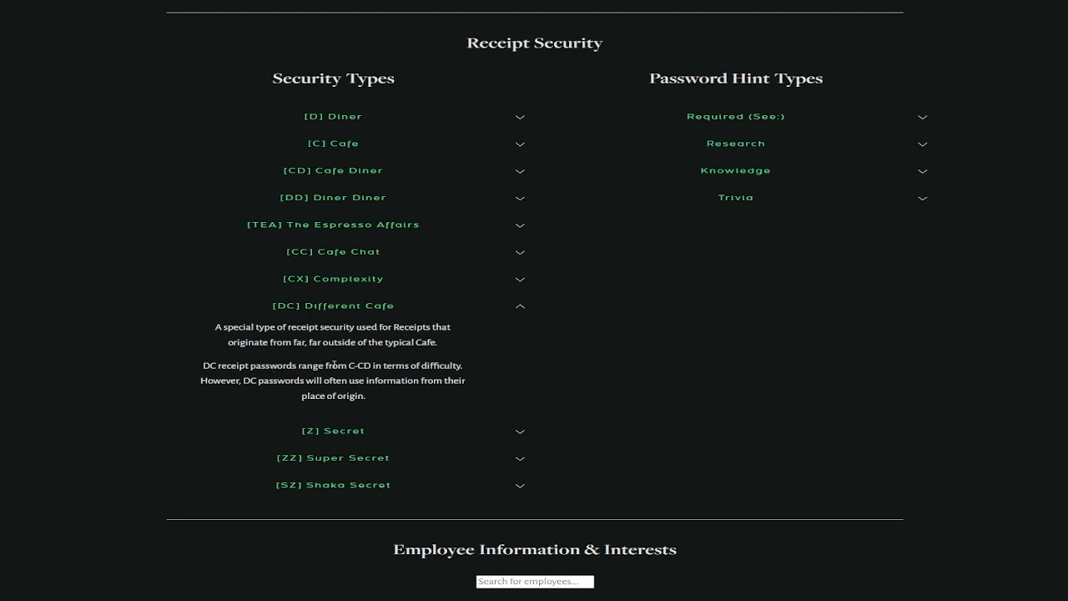
pyautogui.moveTo(338, 223)
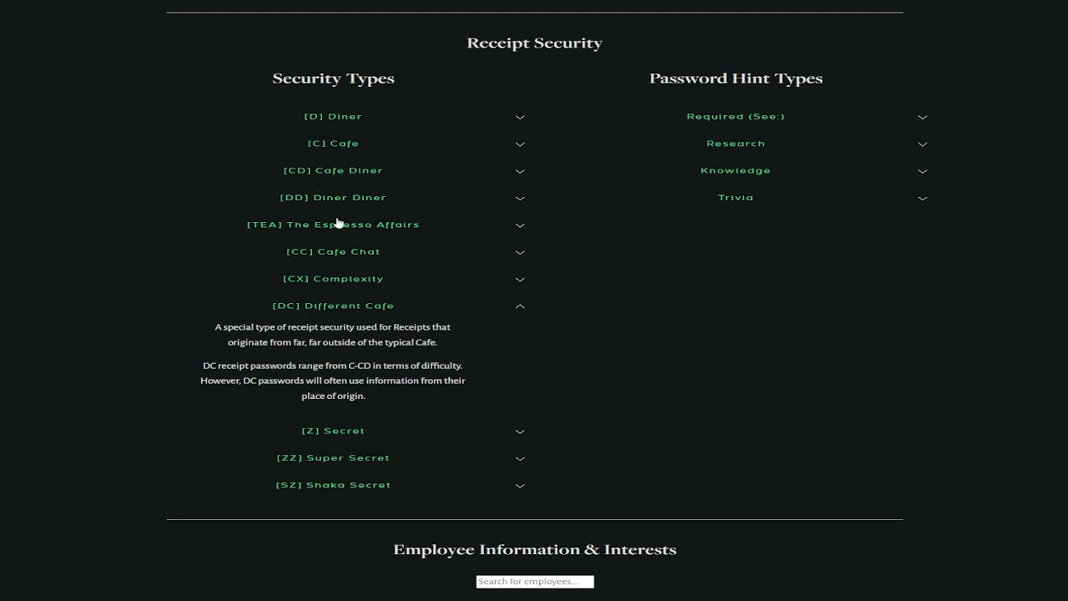
pyautogui.moveTo(338, 382)
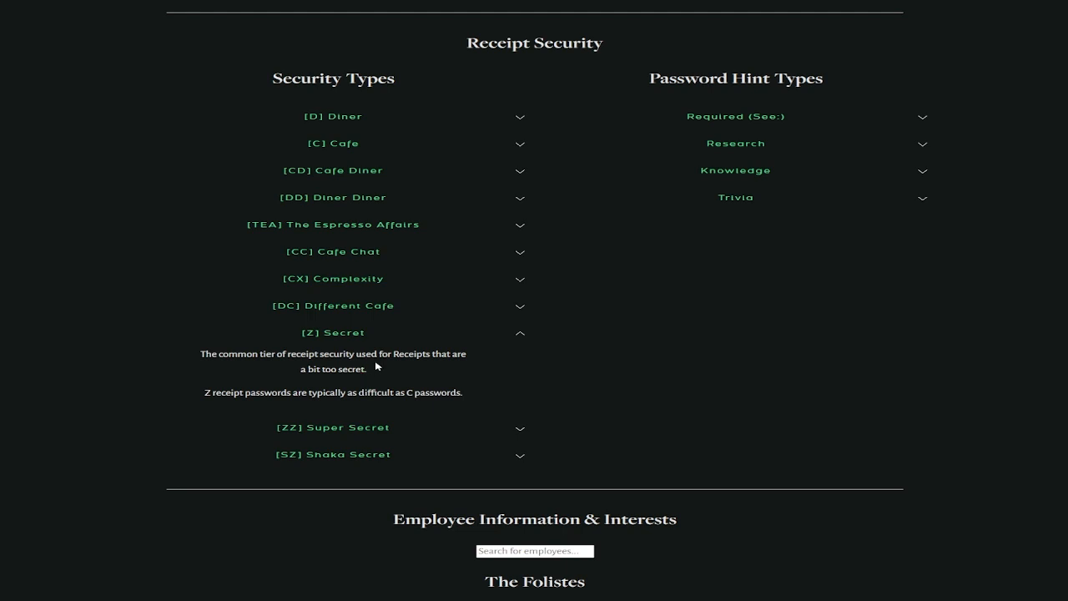
pyautogui.moveTo(313, 374)
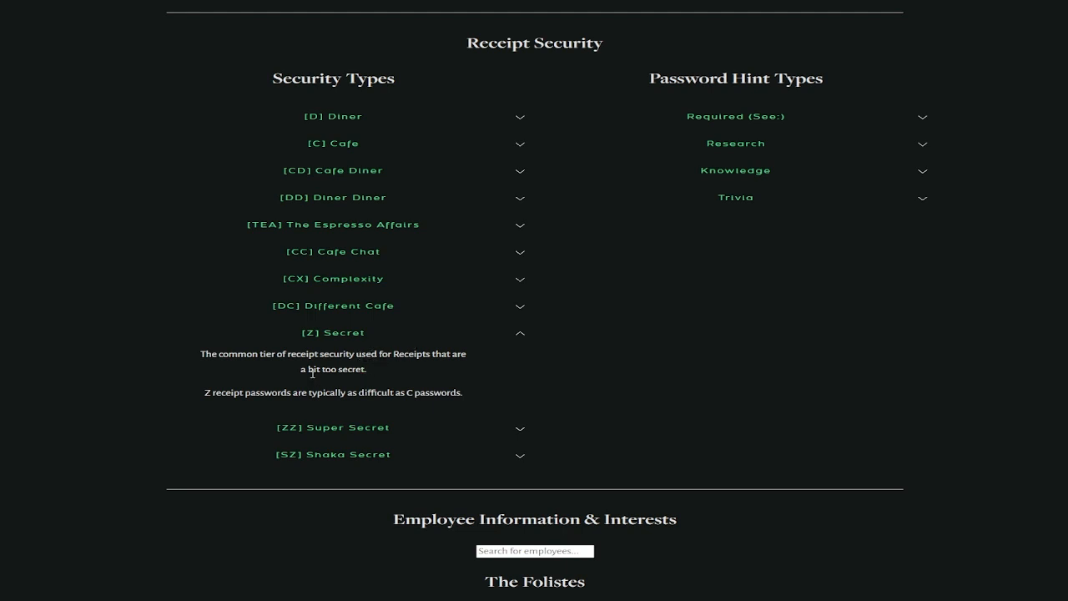
pyautogui.moveTo(289, 393)
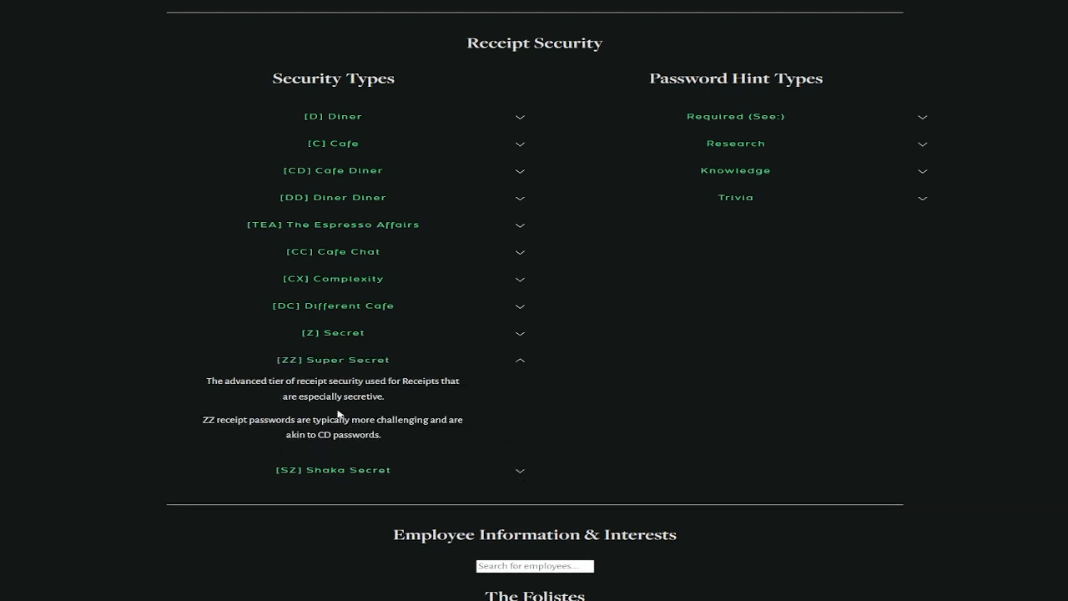
pyautogui.moveTo(367, 392)
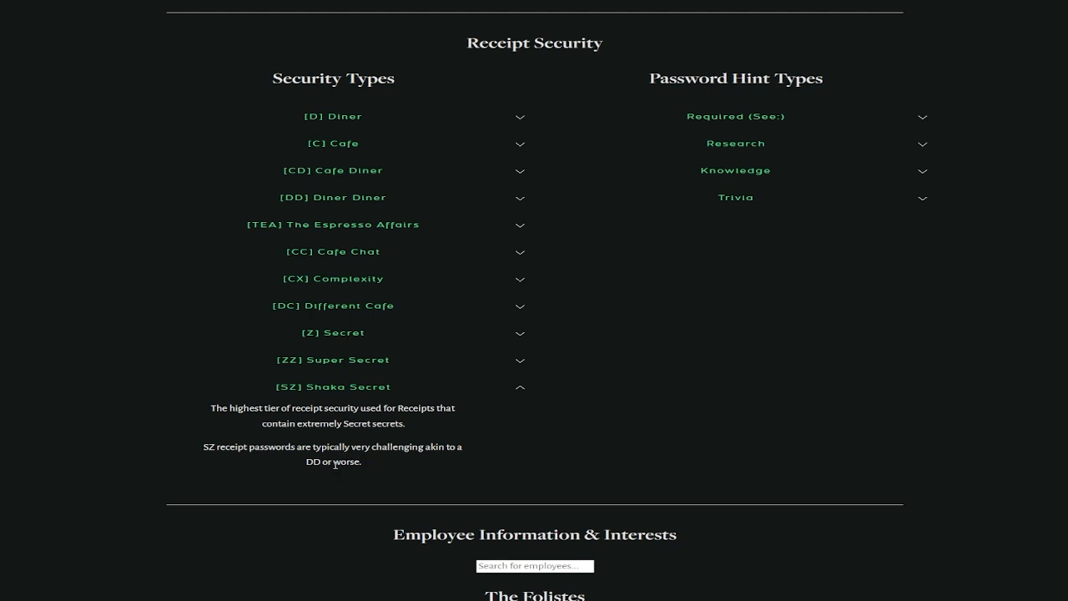
pyautogui.moveTo(382, 209)
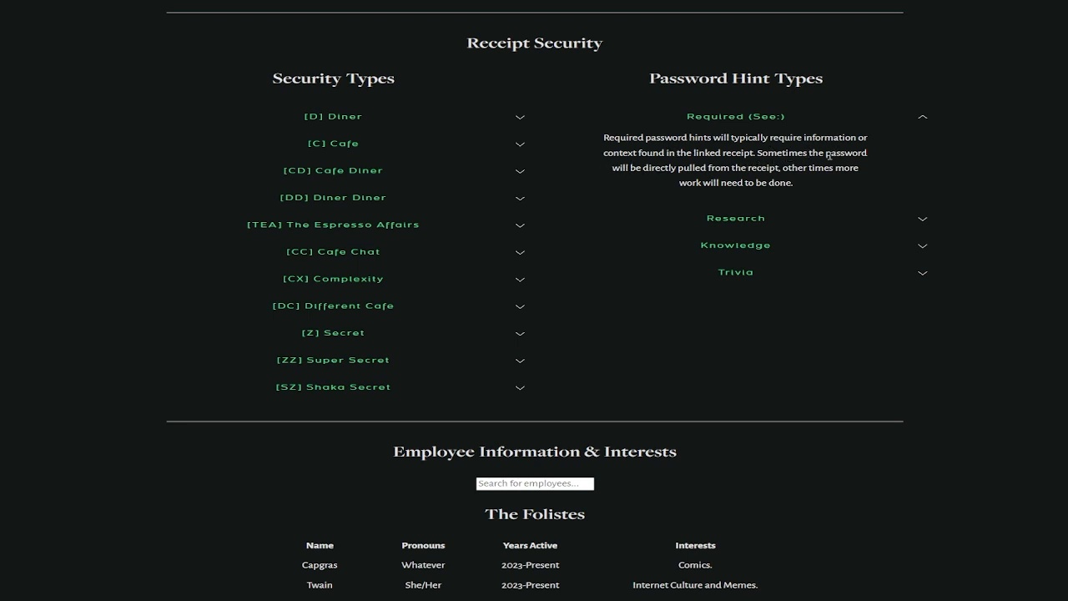
pyautogui.moveTo(848, 207)
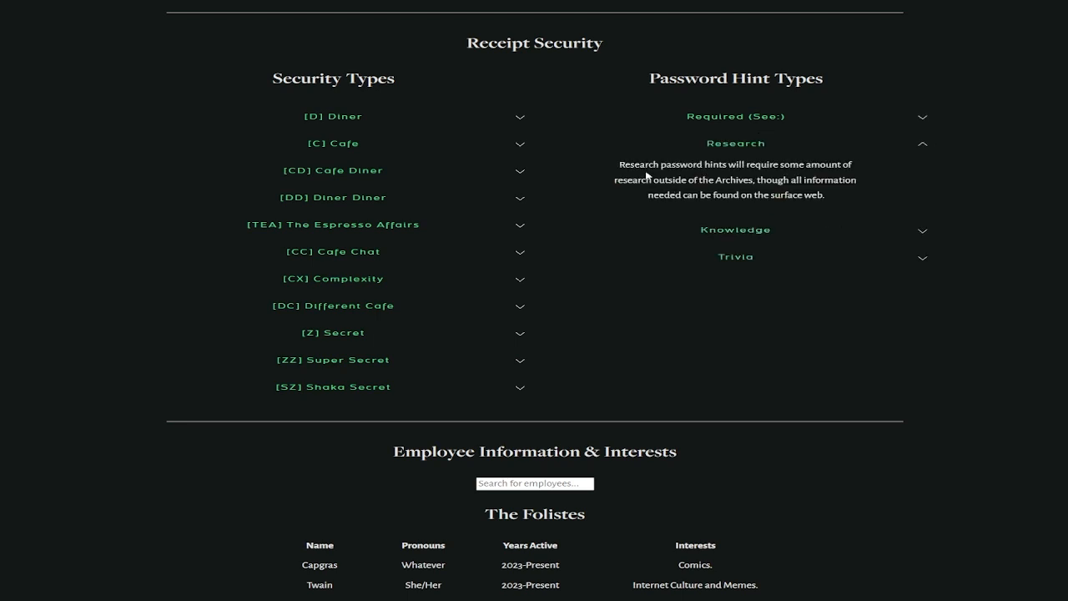
pyautogui.moveTo(832, 177)
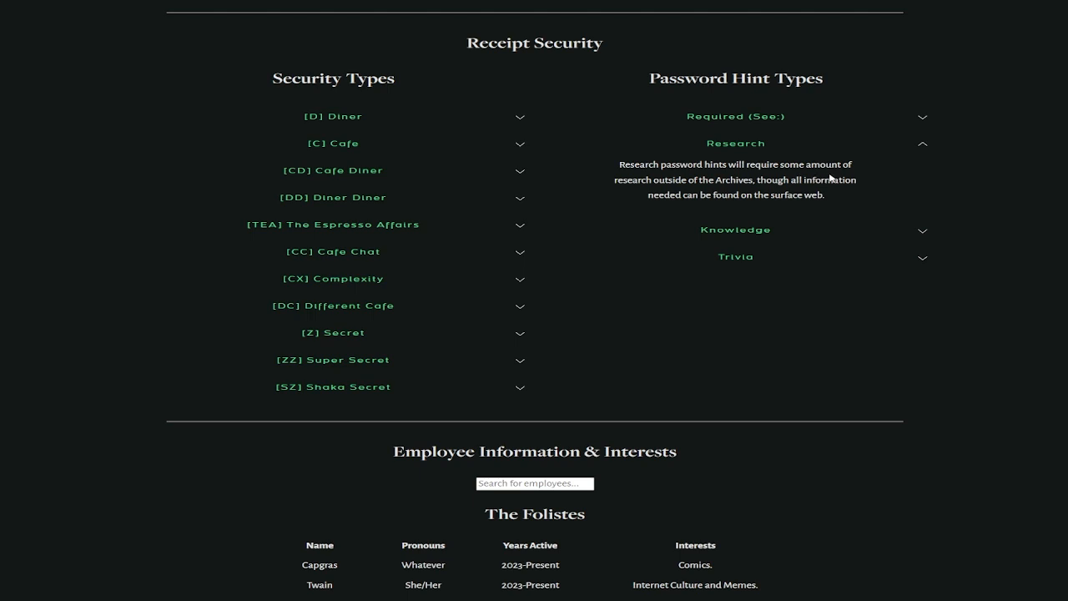
pyautogui.moveTo(816, 192)
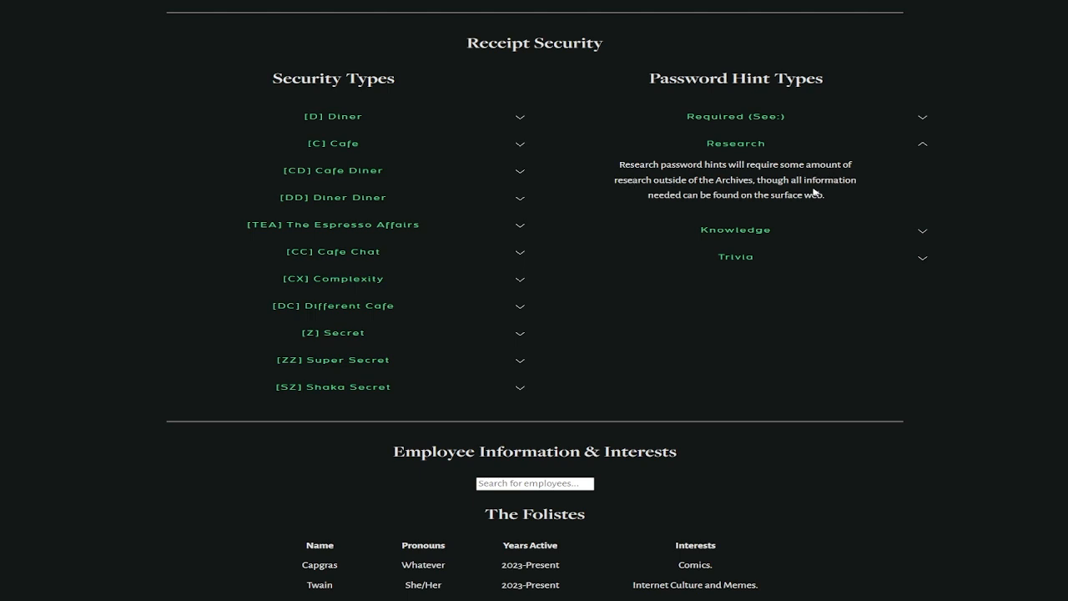
pyautogui.moveTo(795, 190)
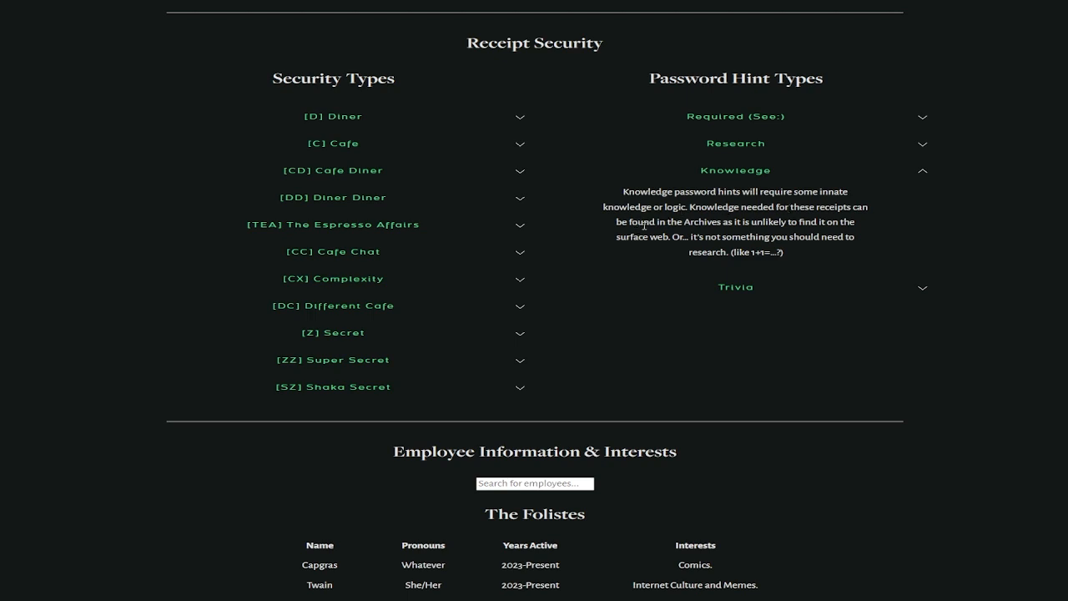
pyautogui.moveTo(693, 235)
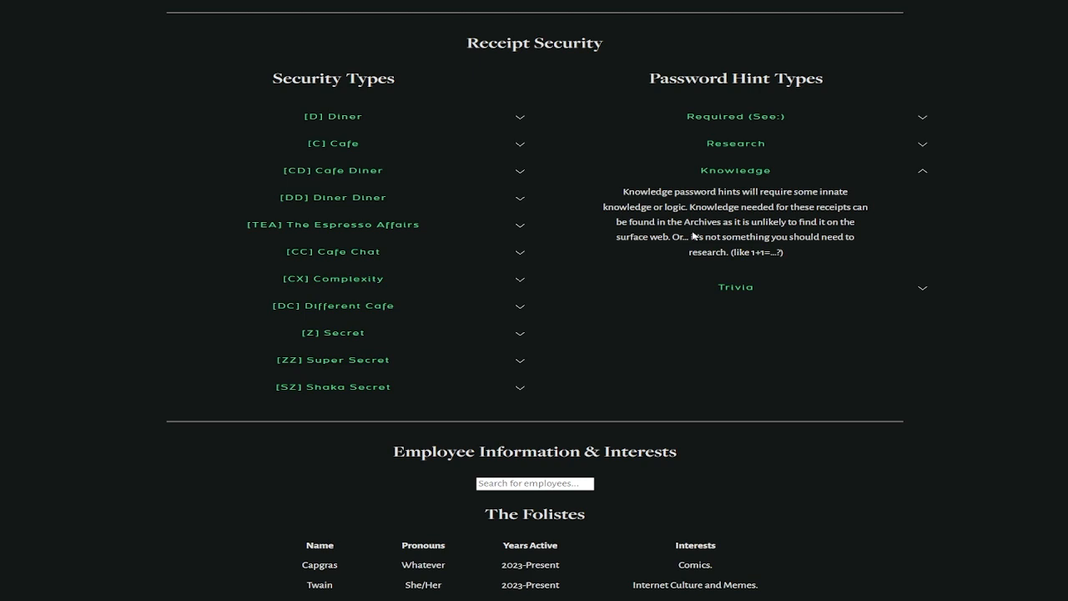
pyautogui.moveTo(791, 263)
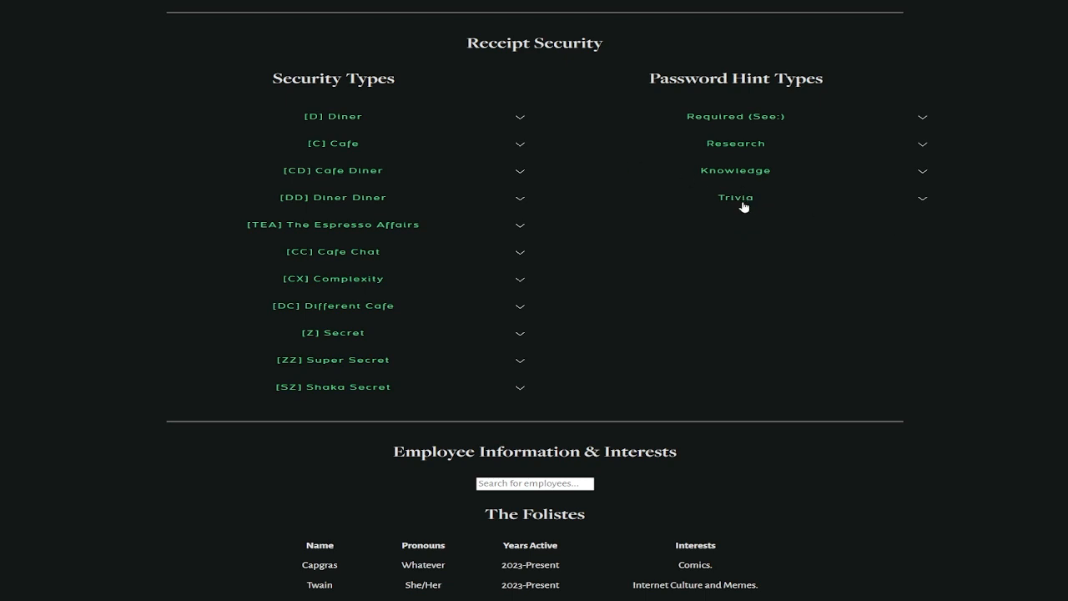
# Expand the Trivia password hint type describing hints tied to the author's interests
pyautogui.click(735, 197)
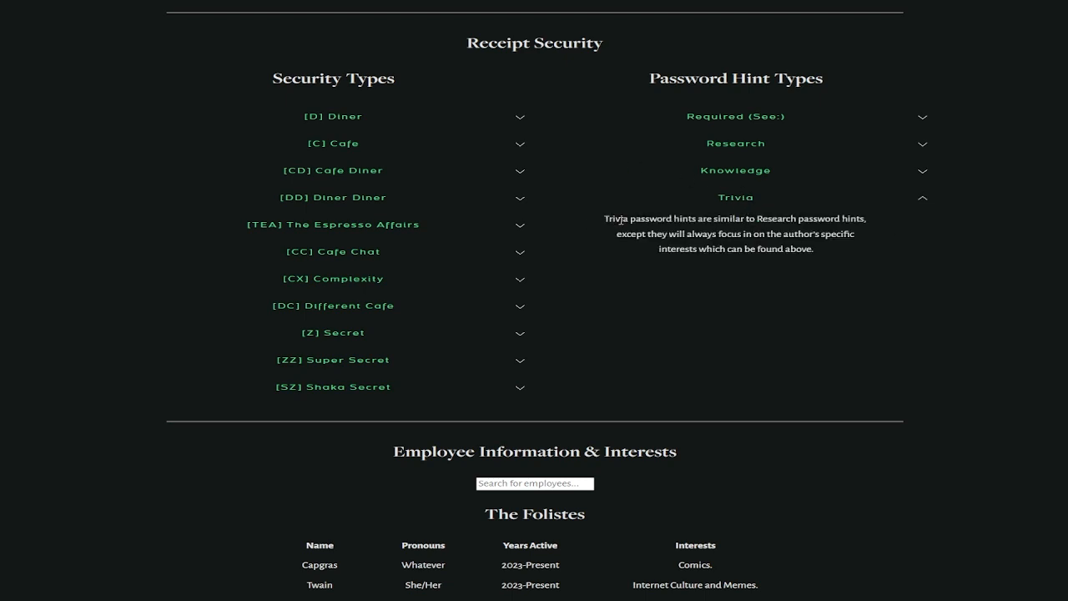
pyautogui.moveTo(816, 216)
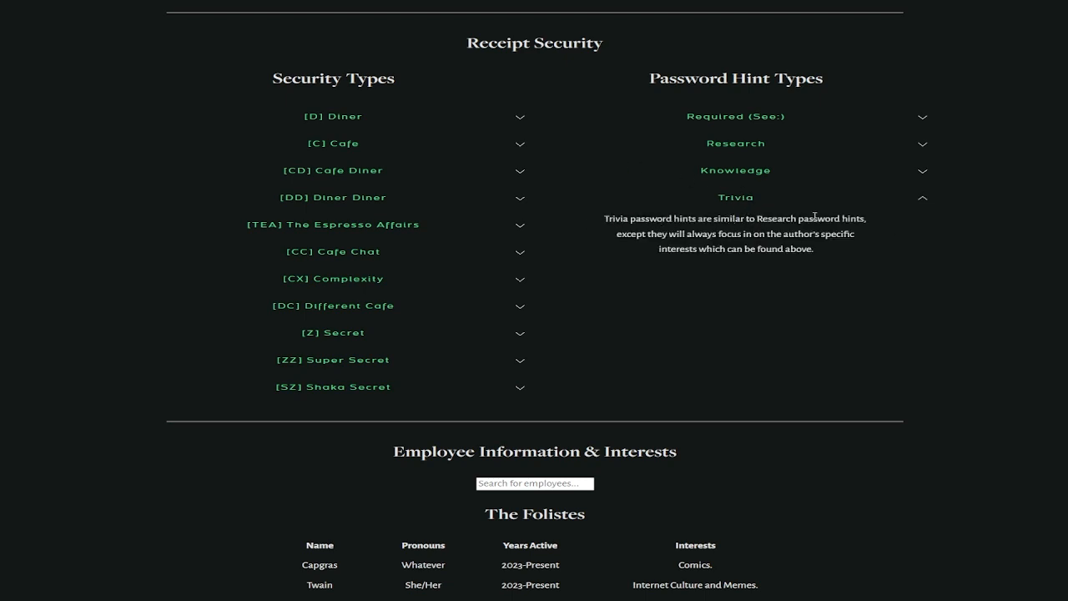
pyautogui.moveTo(716, 240)
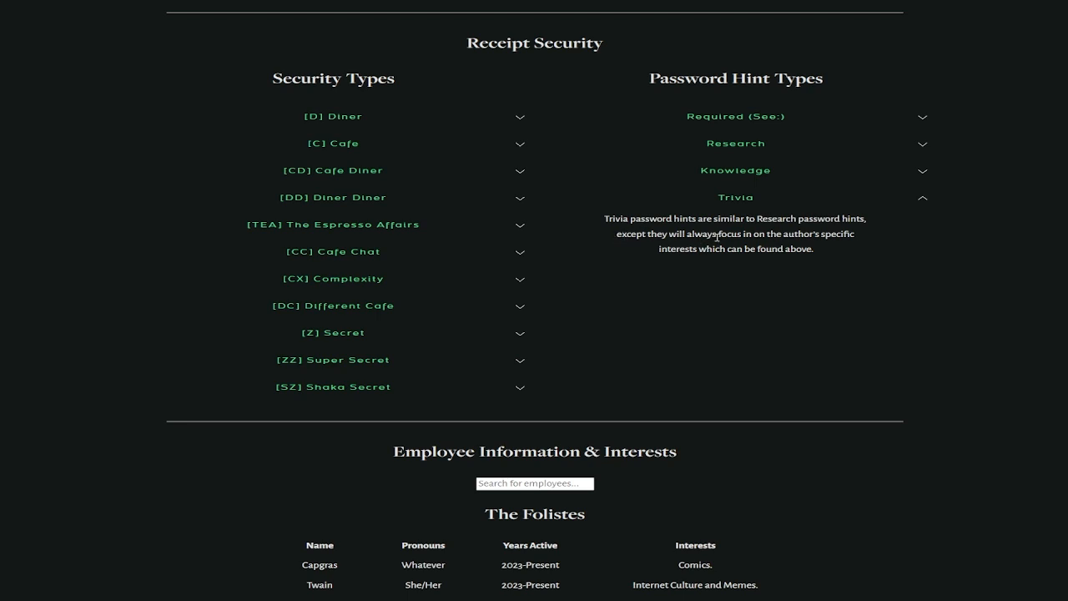
pyautogui.moveTo(717, 260)
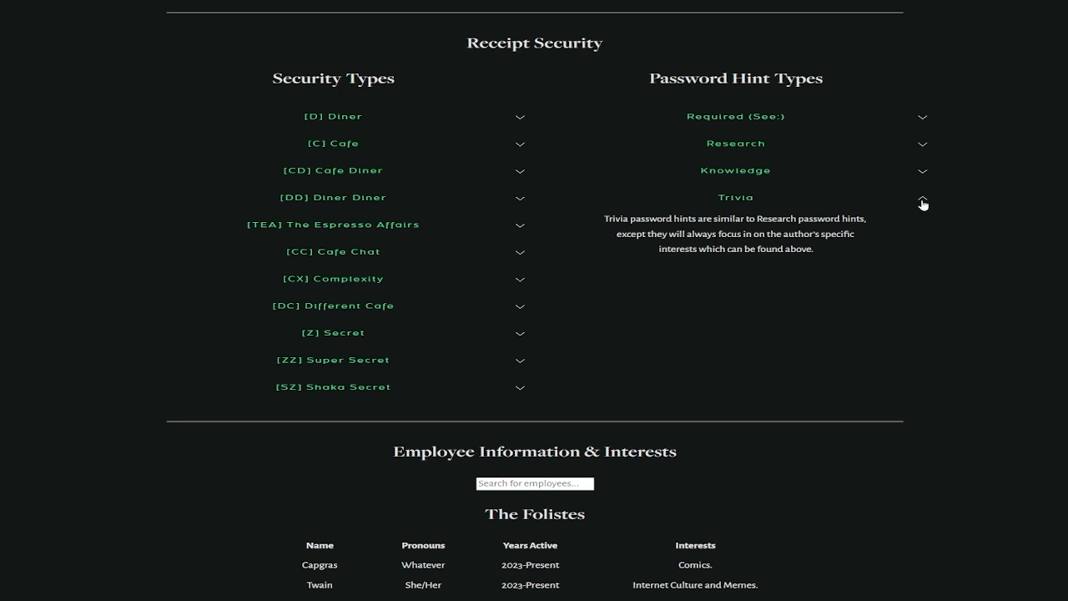
# Scroll down to the Employee Information & Interests tables for The Folistes and First Cafe
pyautogui.scroll(-3)
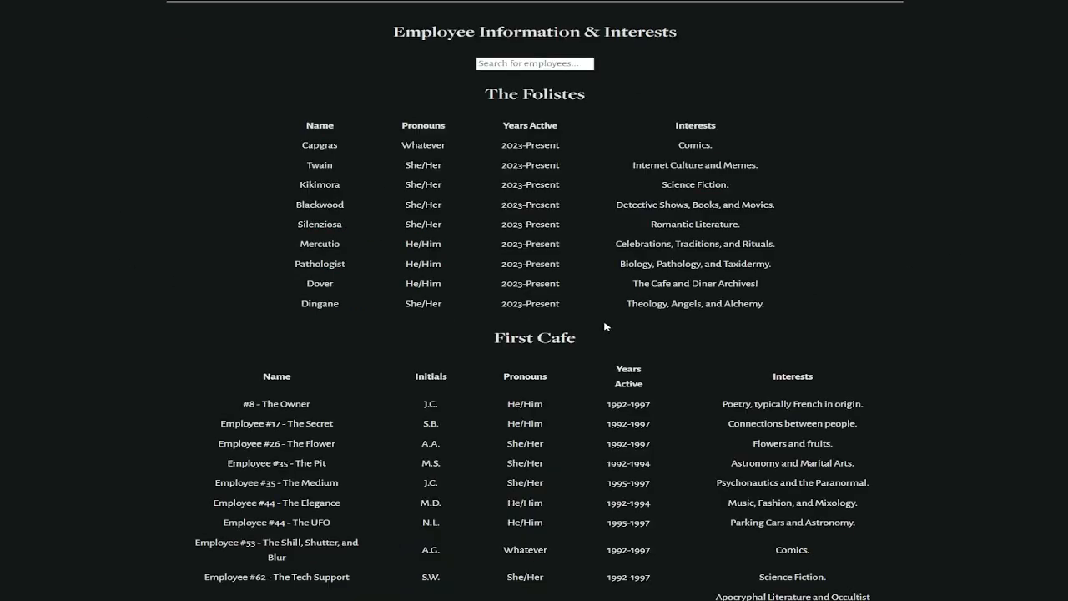
pyautogui.scroll(-3)
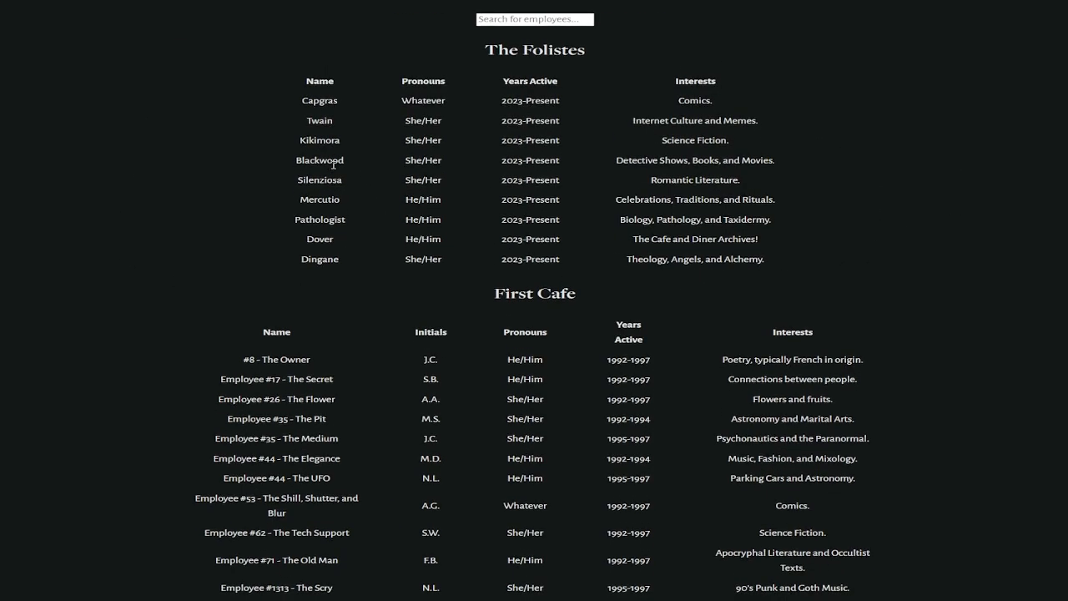
pyautogui.scroll(-3)
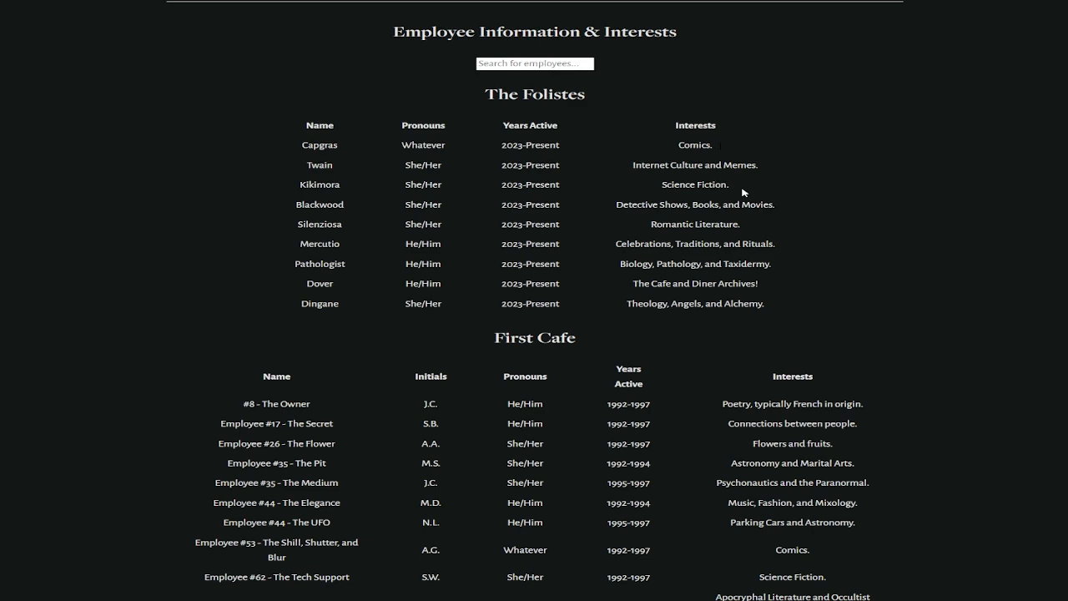
pyautogui.moveTo(697, 347)
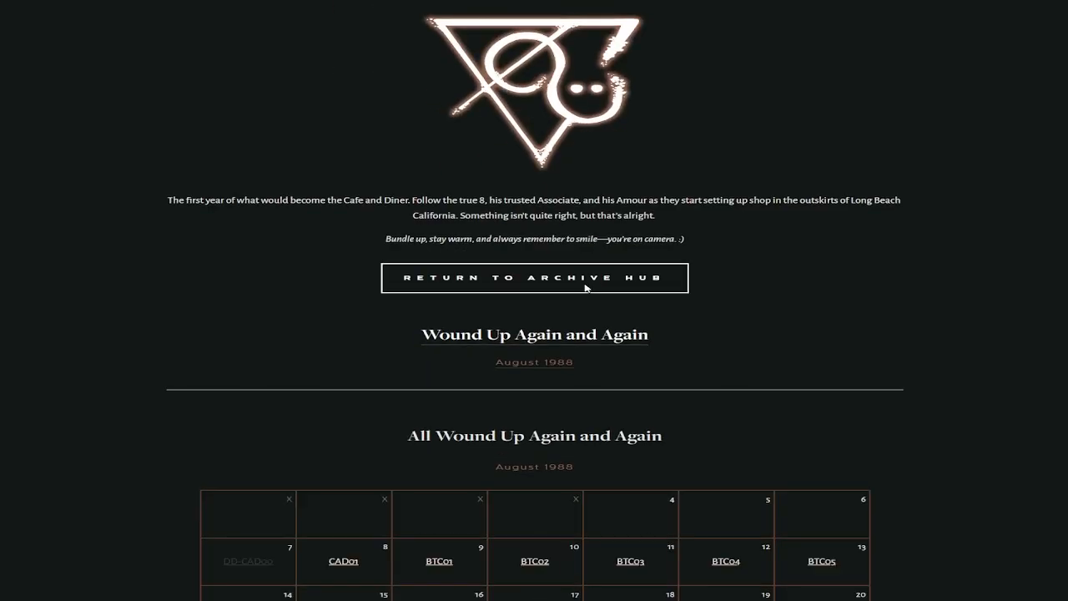
# Scroll the Year Zero page to the August 1988 All Wound Up Again and Again calendar
pyautogui.scroll(-3)
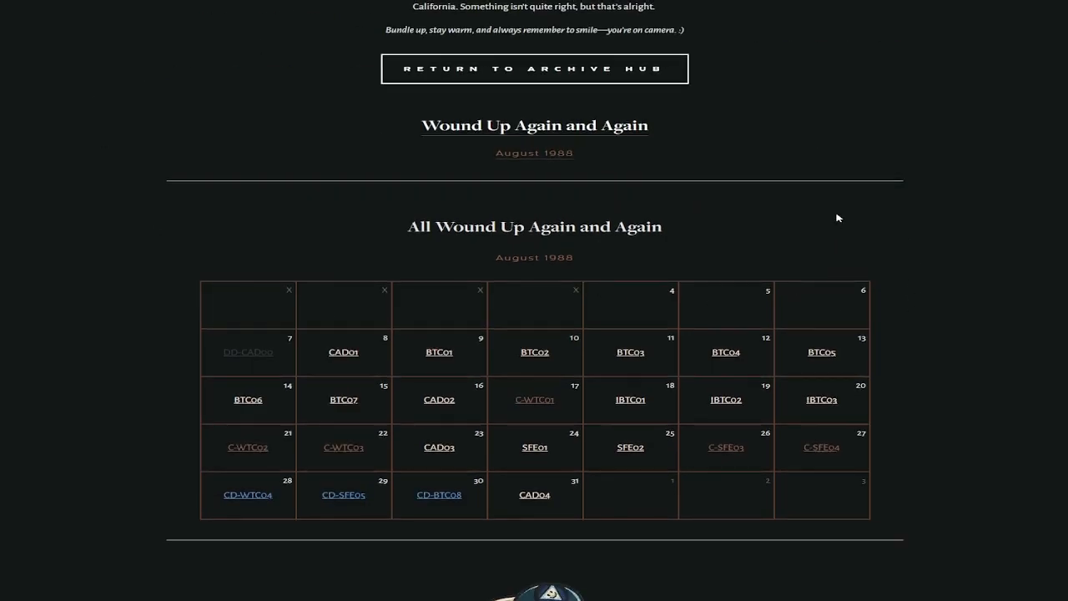
pyautogui.scroll(3)
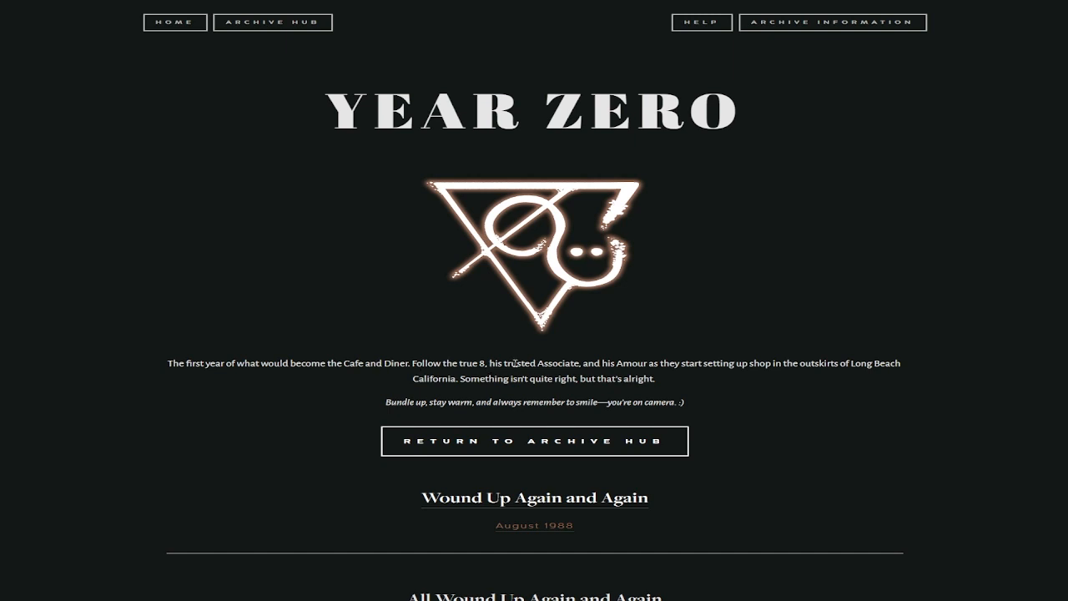
pyautogui.moveTo(647, 362)
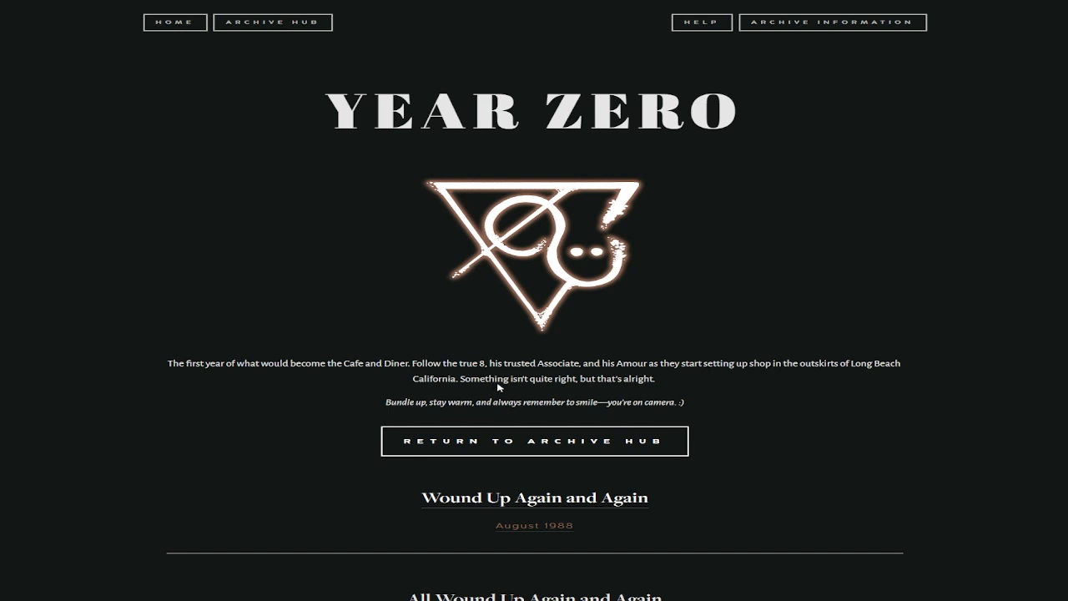
pyautogui.moveTo(528, 382)
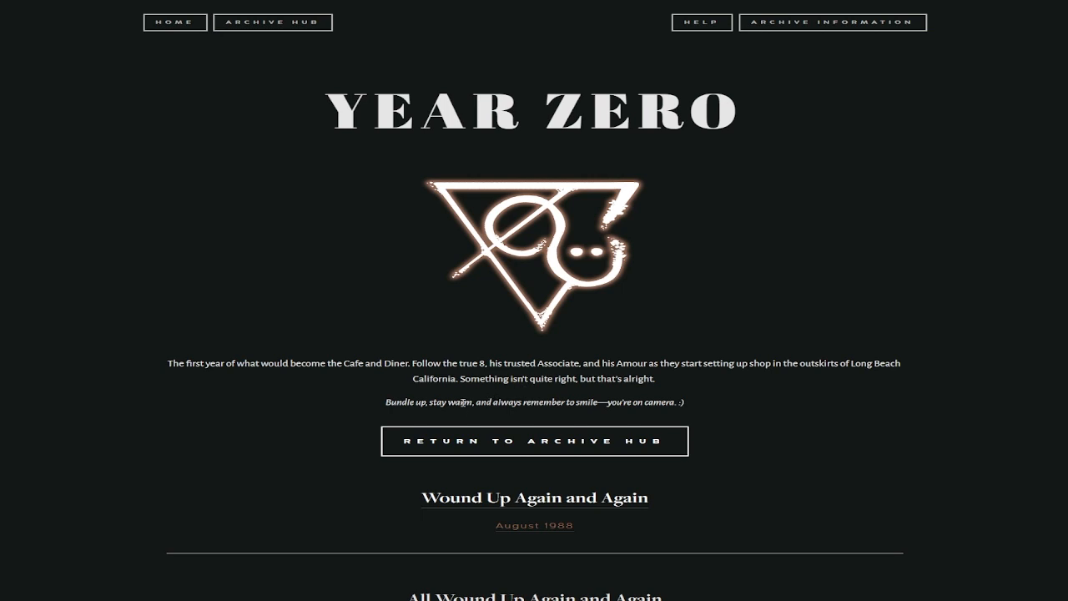
pyautogui.moveTo(741, 401)
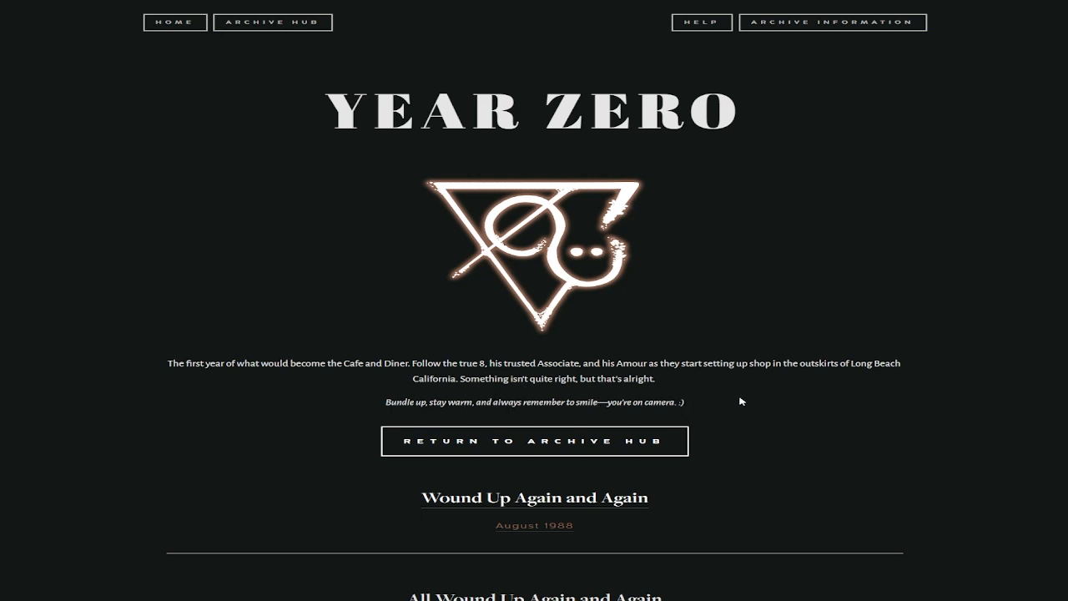
pyautogui.scroll(-3)
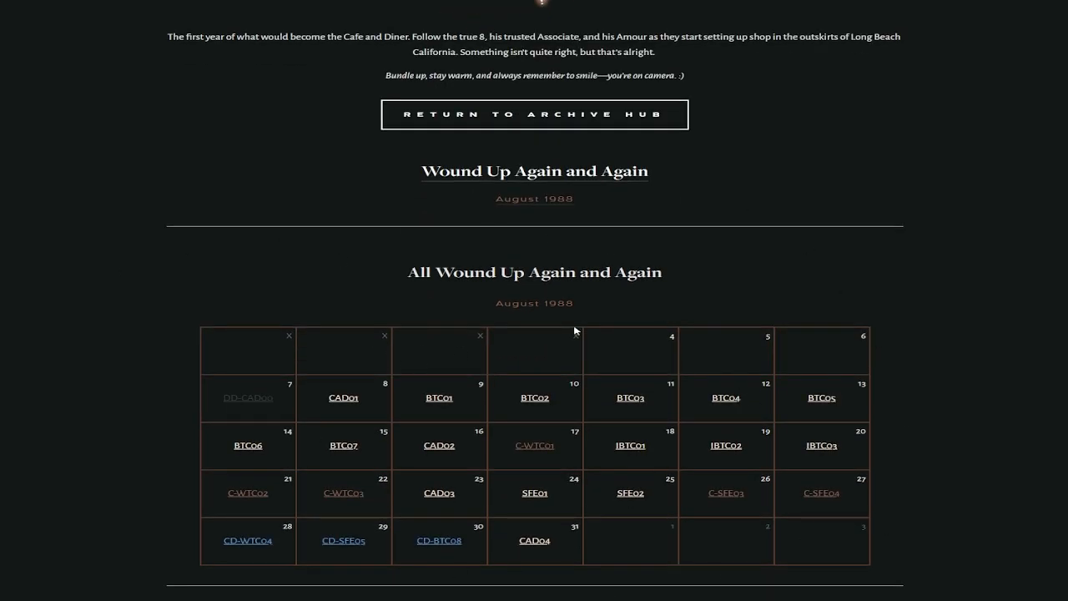
# Open the August 9 BTC01 receipt with J.C.'s notes on code words like Coffee
pyautogui.click(439, 397)
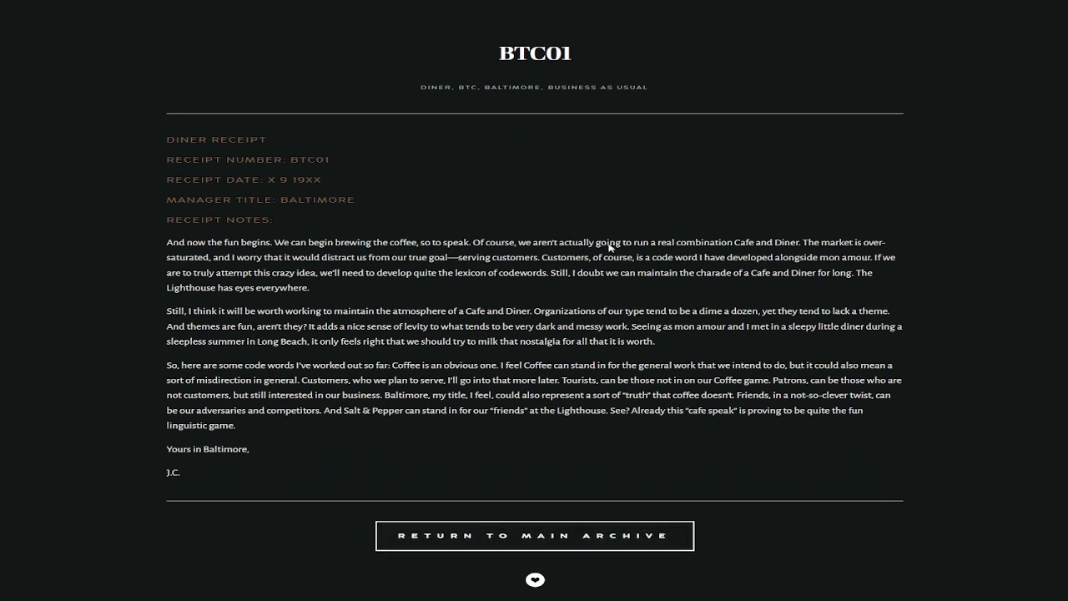
pyautogui.moveTo(362, 220)
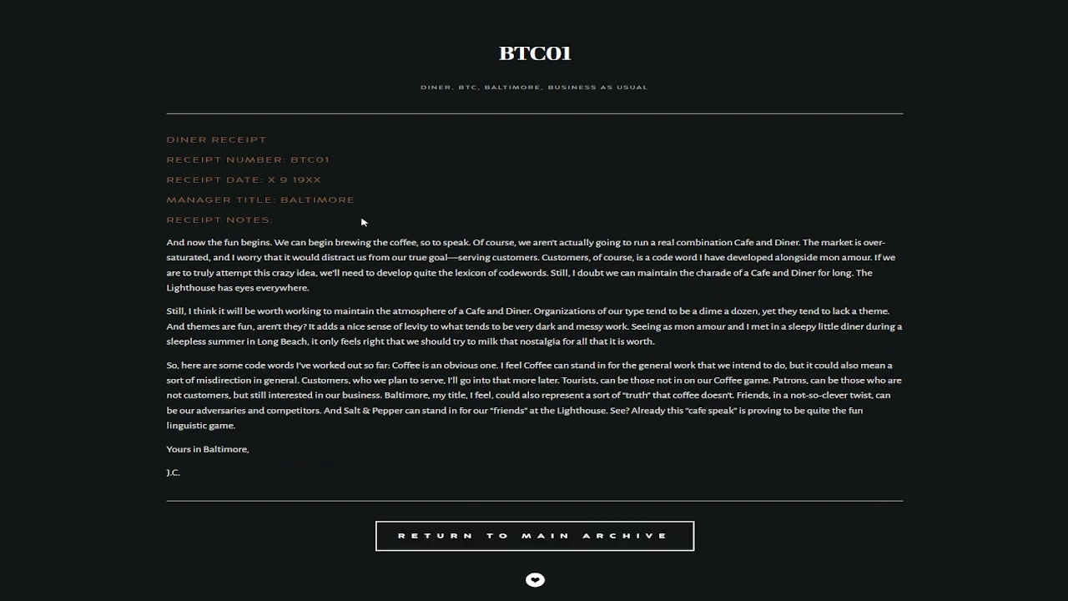
pyautogui.moveTo(265, 219)
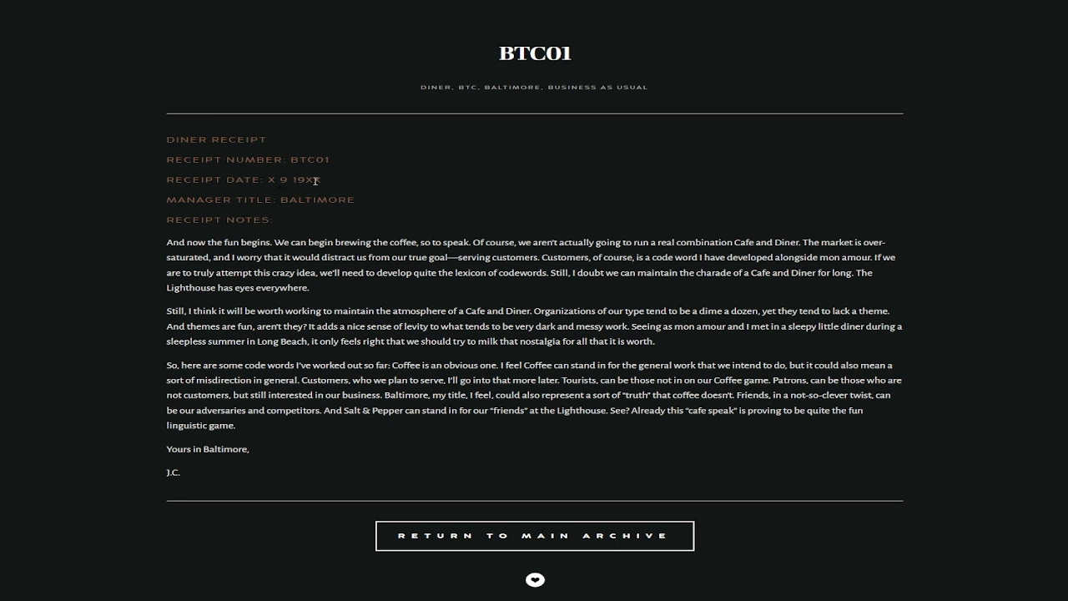
pyautogui.moveTo(213, 222)
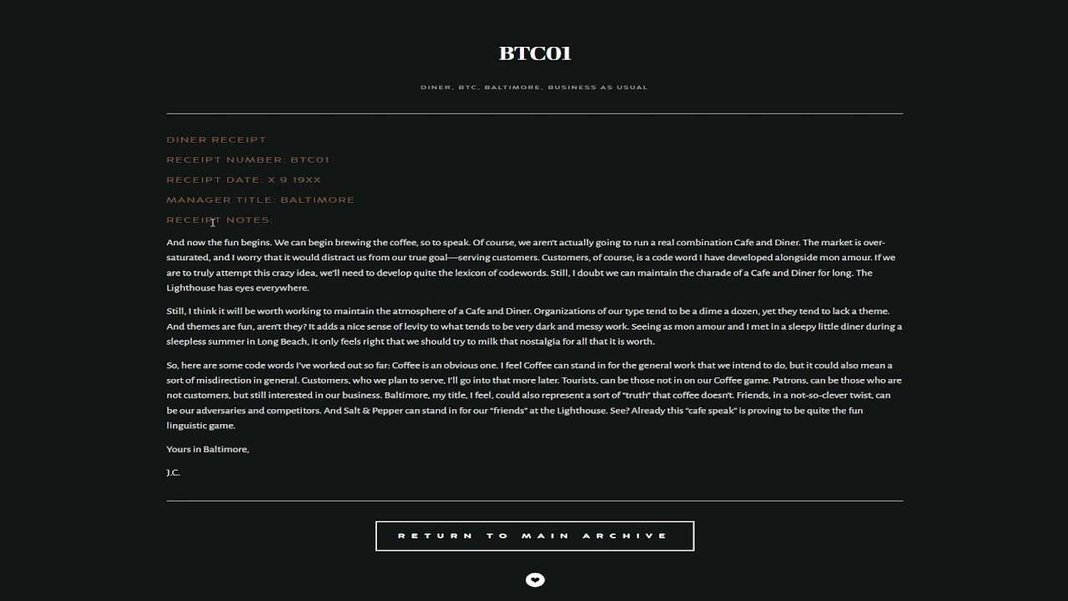
pyautogui.moveTo(309, 256)
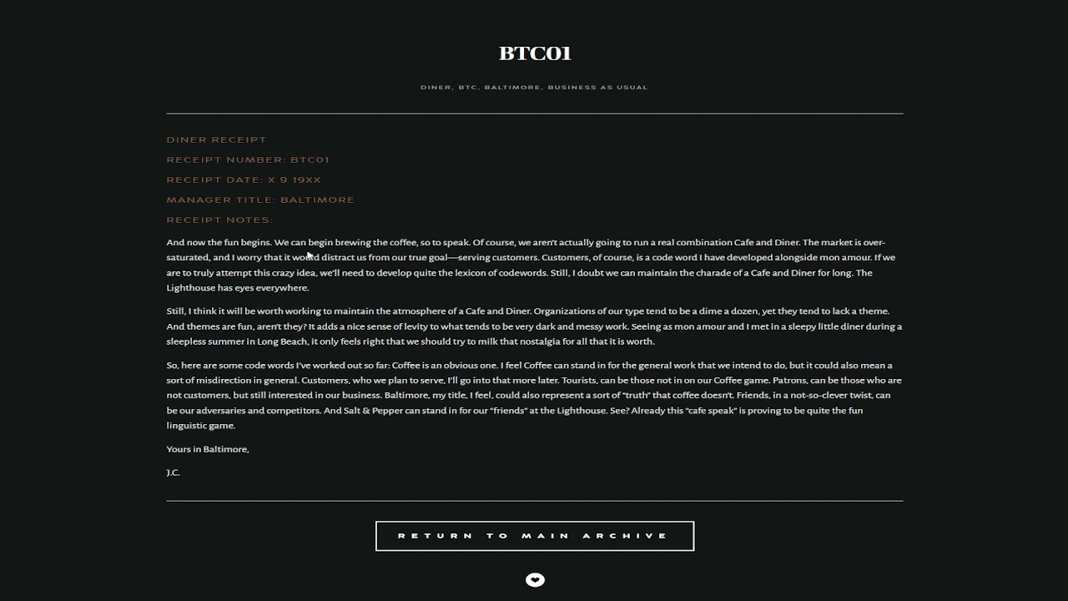
pyautogui.moveTo(513, 246)
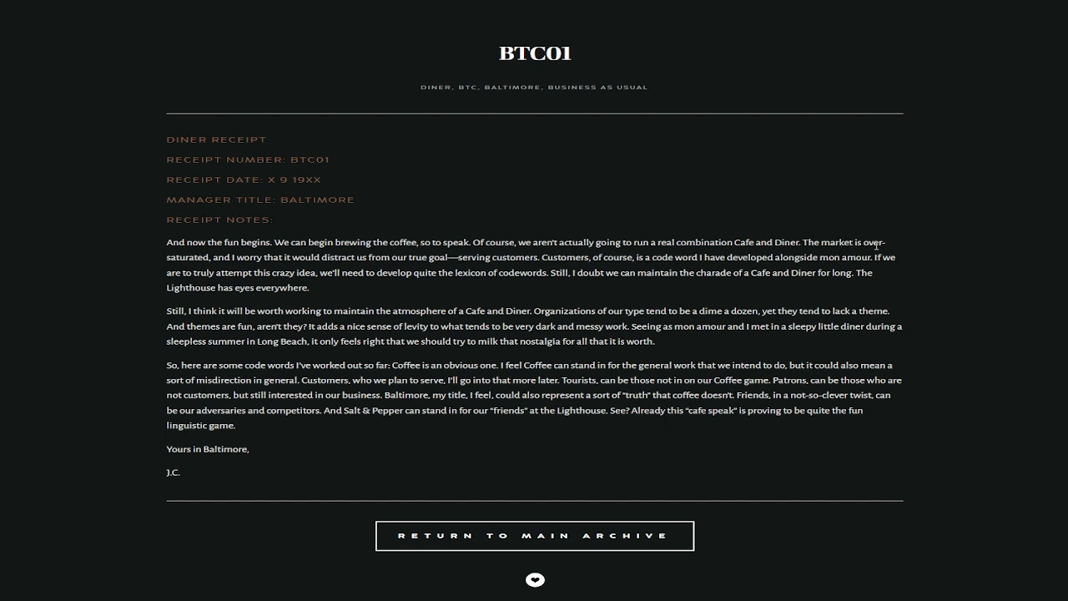
pyautogui.moveTo(768, 324)
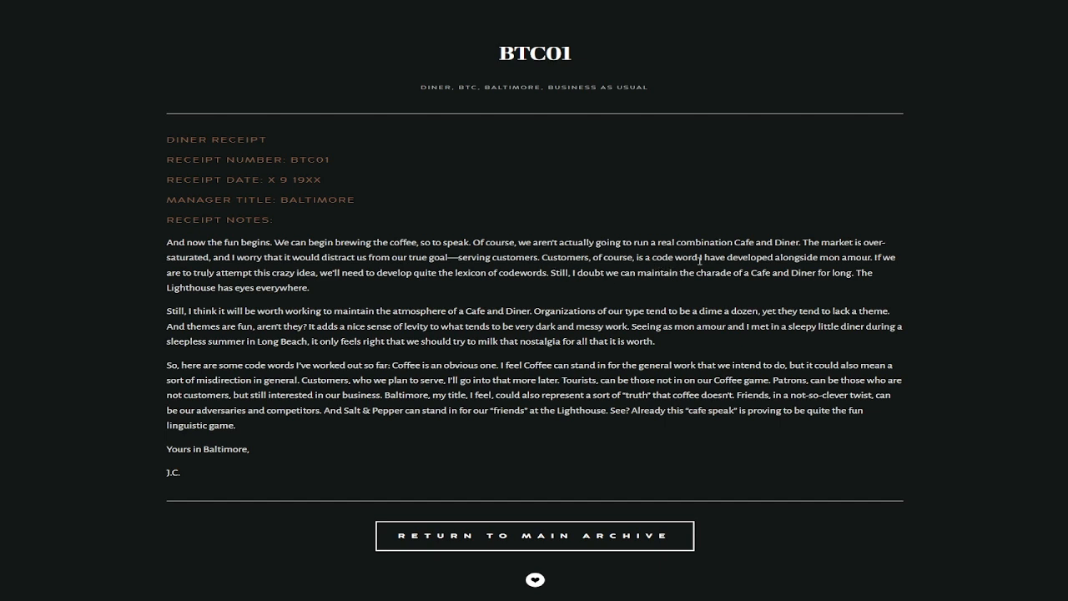
pyautogui.moveTo(909, 266)
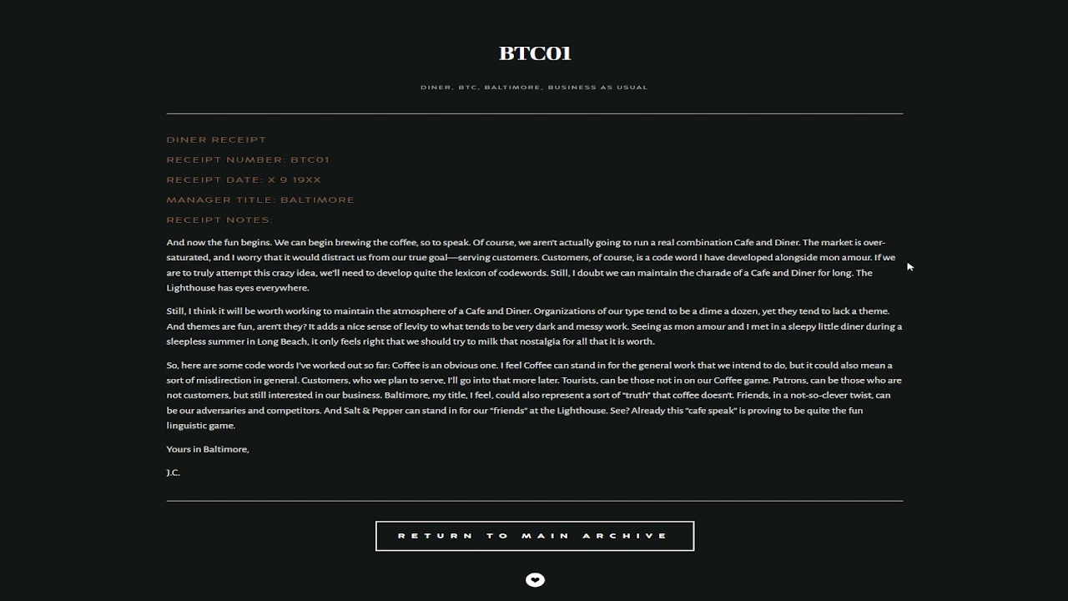
pyautogui.moveTo(231, 275)
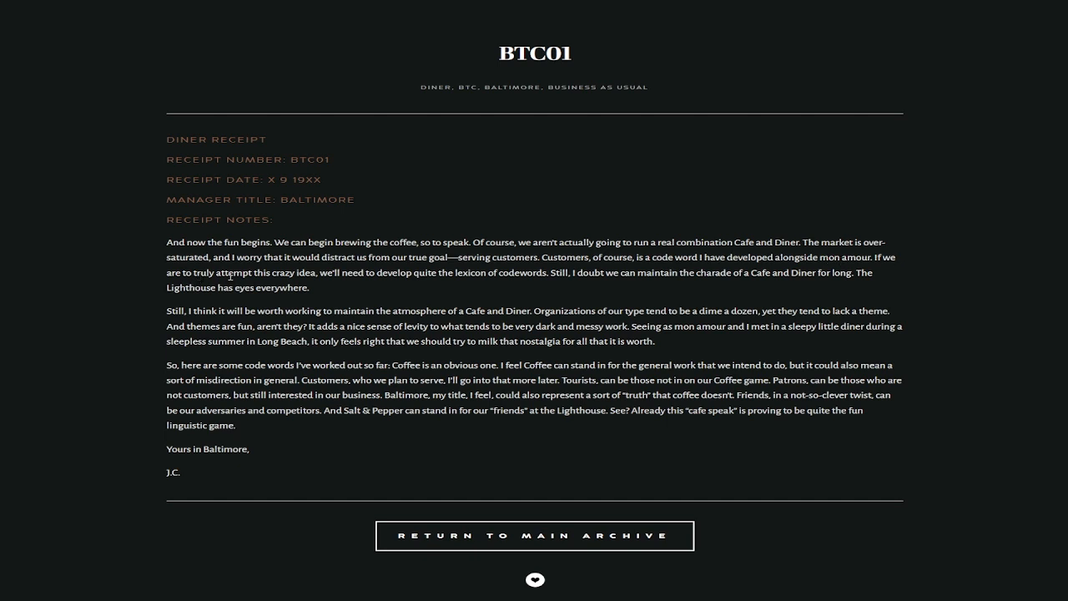
pyautogui.moveTo(458, 276)
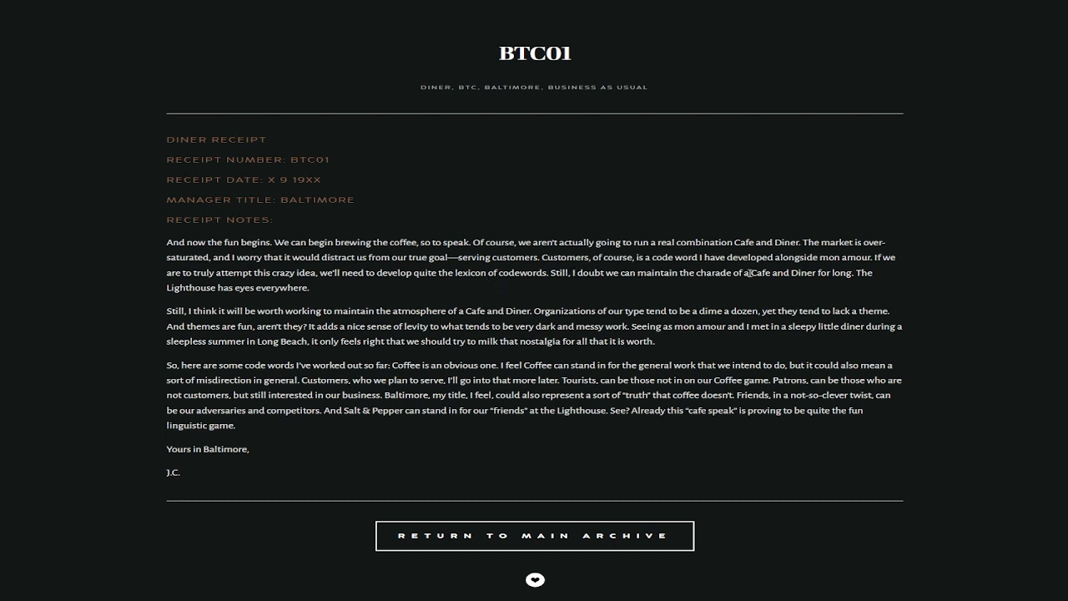
pyautogui.moveTo(871, 273)
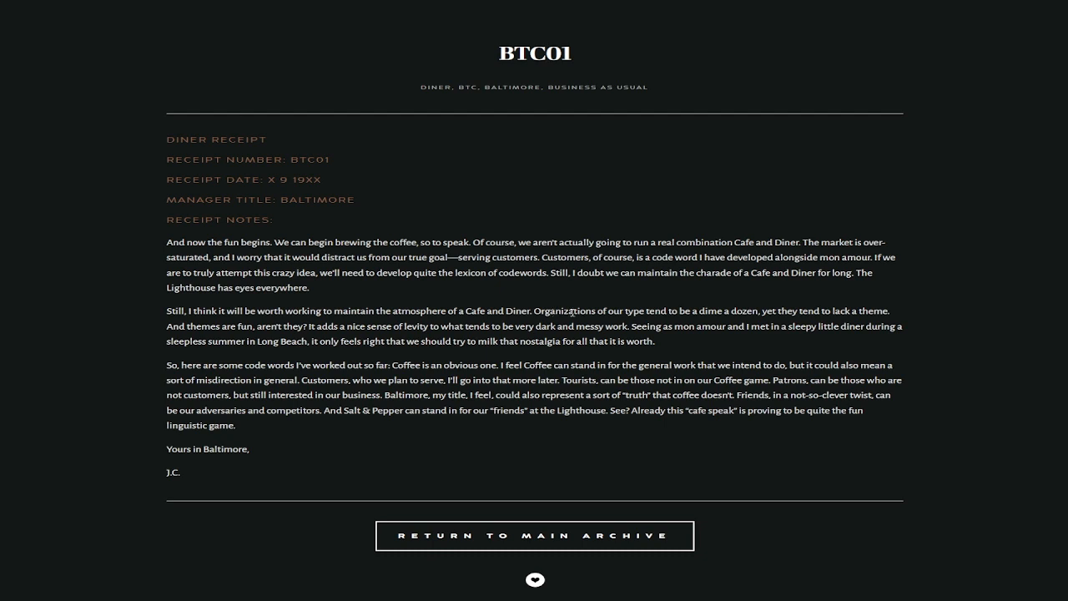
pyautogui.moveTo(784, 321)
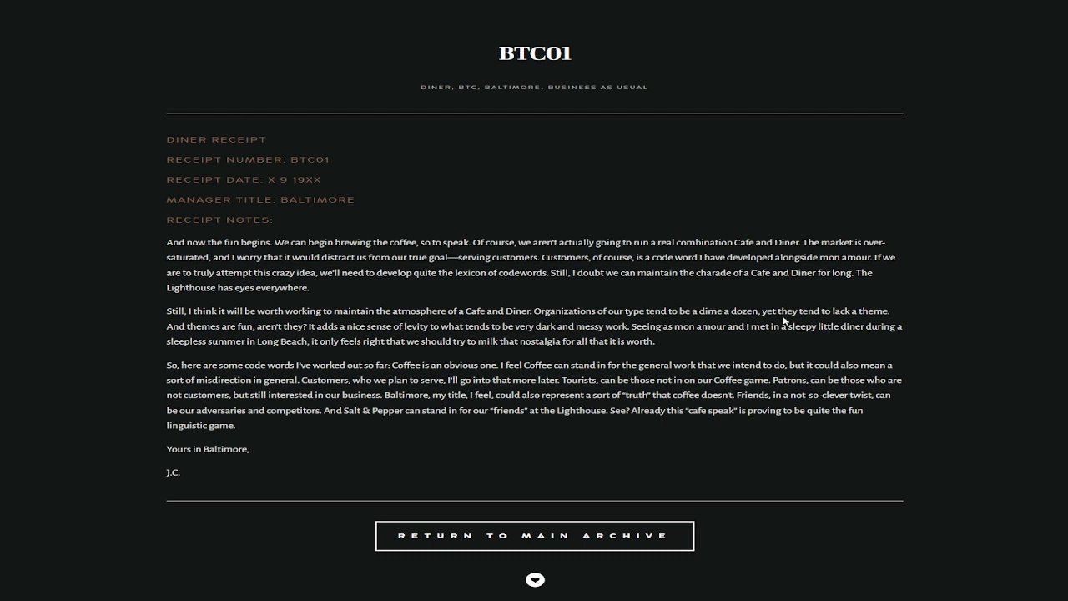
pyautogui.moveTo(196, 338)
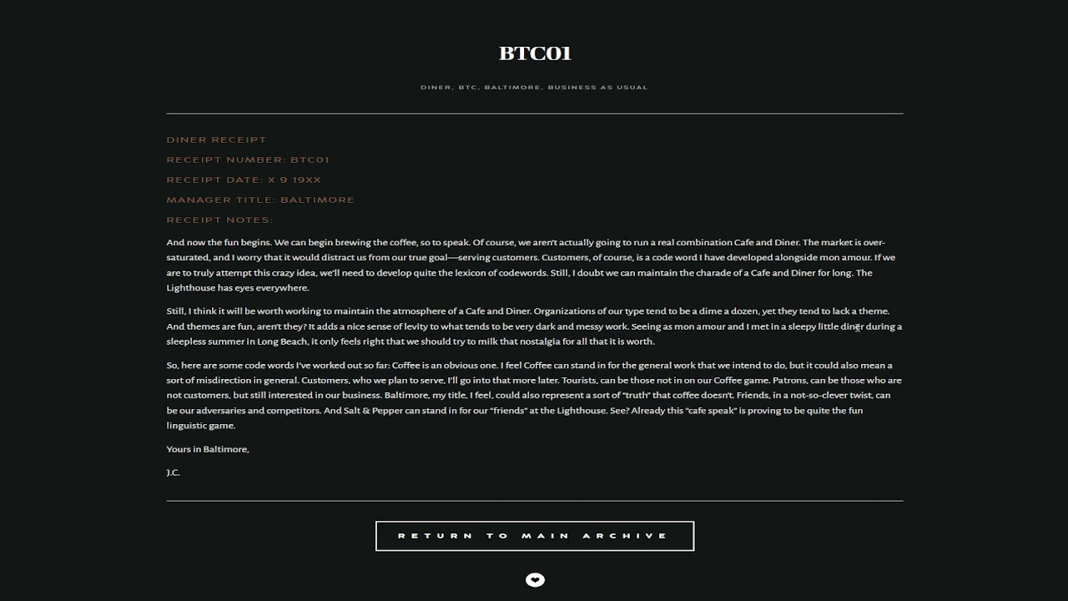
pyautogui.moveTo(246, 344)
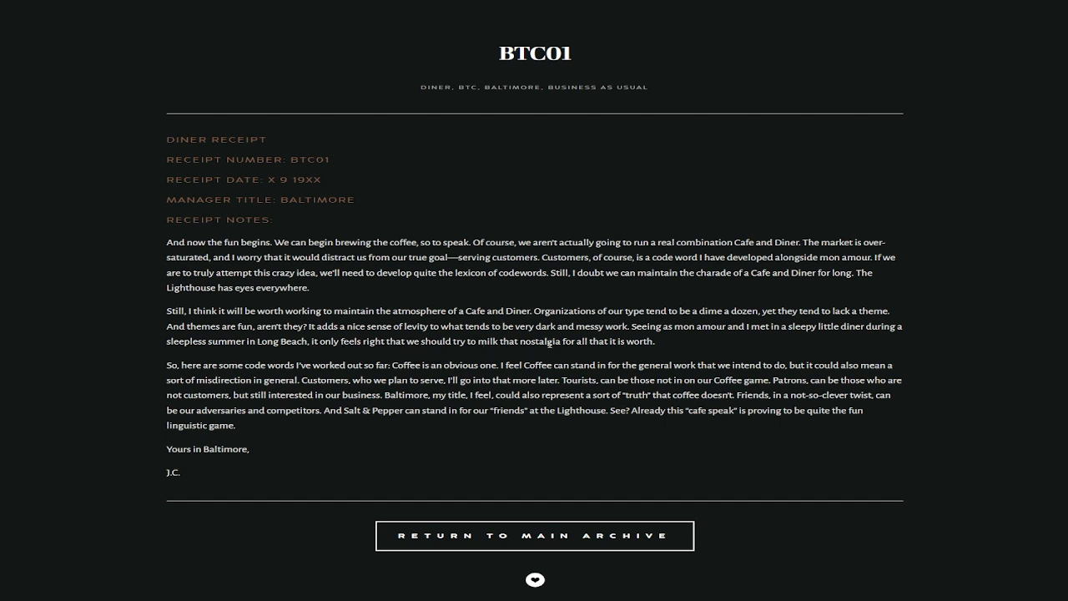
pyautogui.moveTo(384, 365)
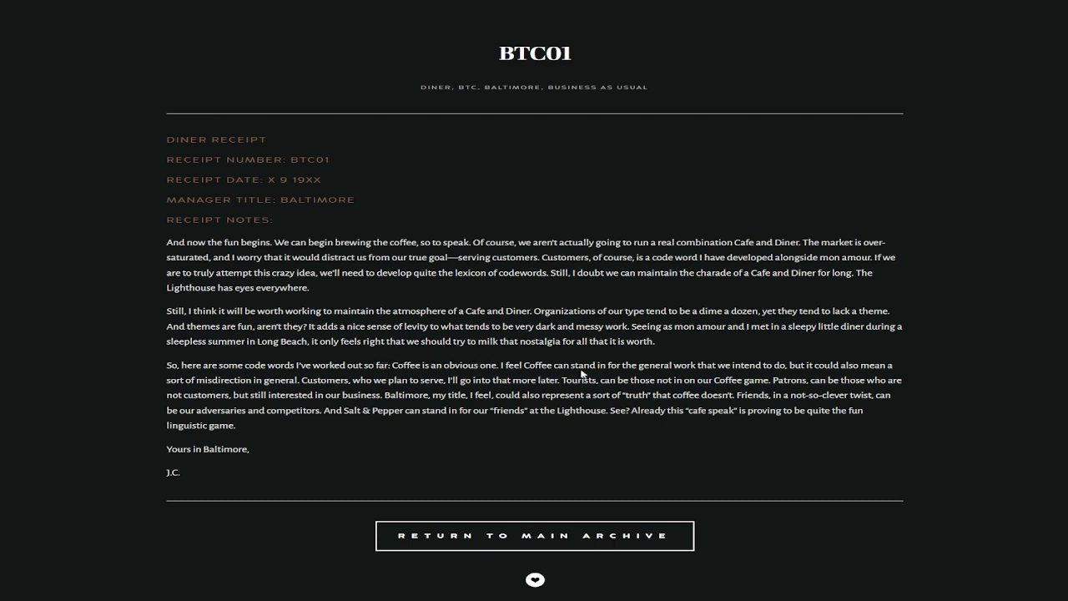
pyautogui.moveTo(726, 367)
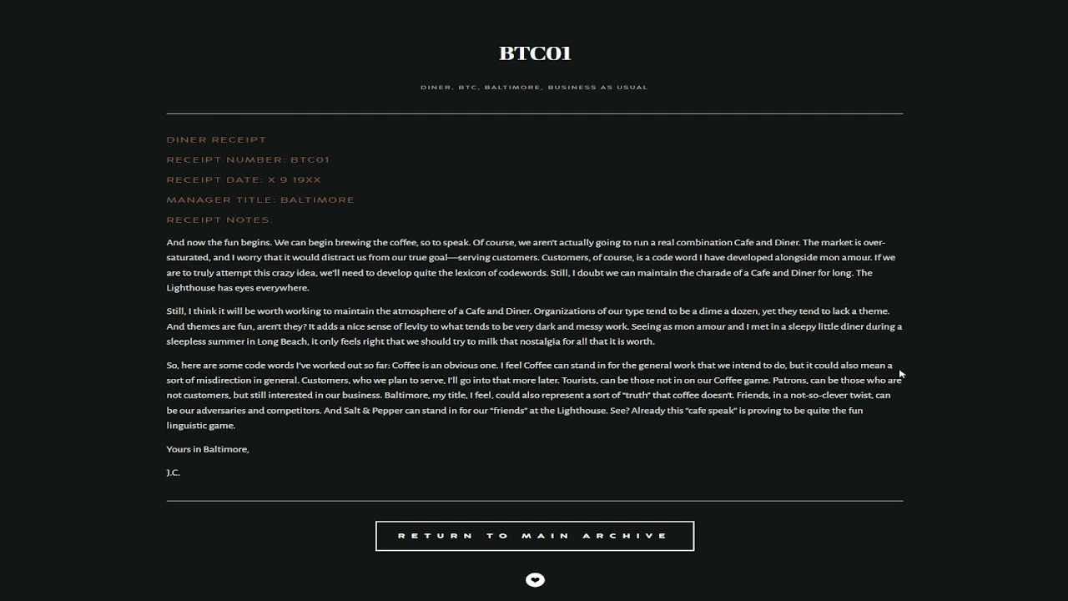
pyautogui.moveTo(296, 406)
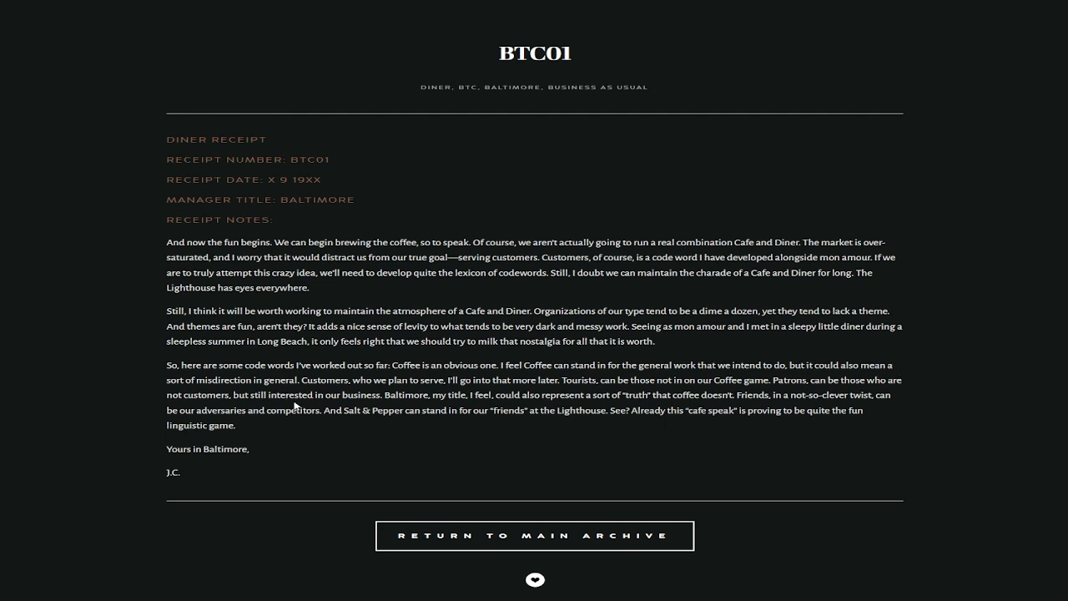
pyautogui.moveTo(473, 383)
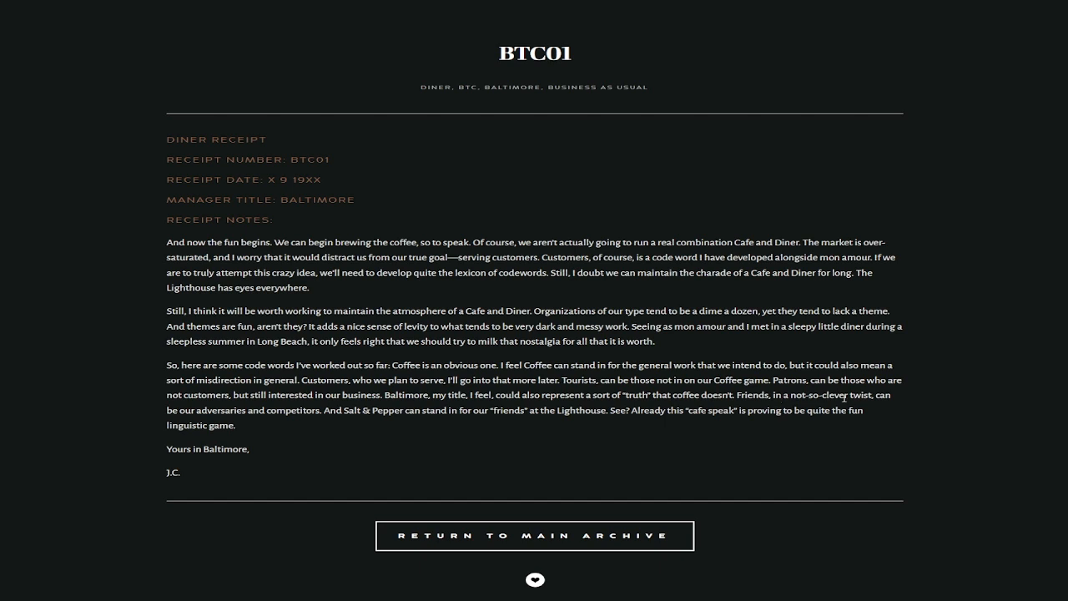
pyautogui.moveTo(301, 413)
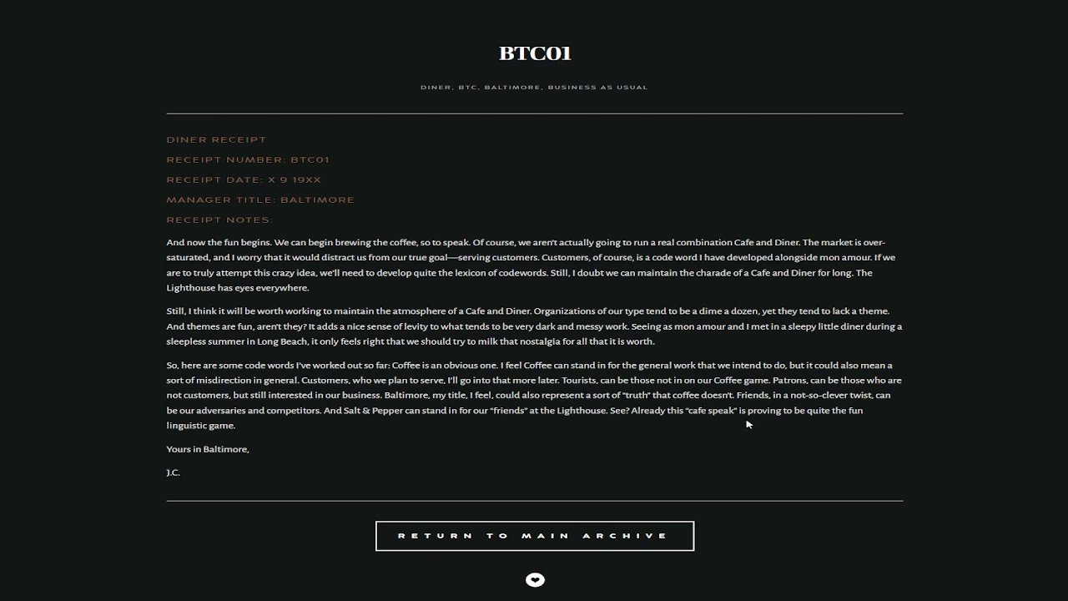
pyautogui.moveTo(200, 444)
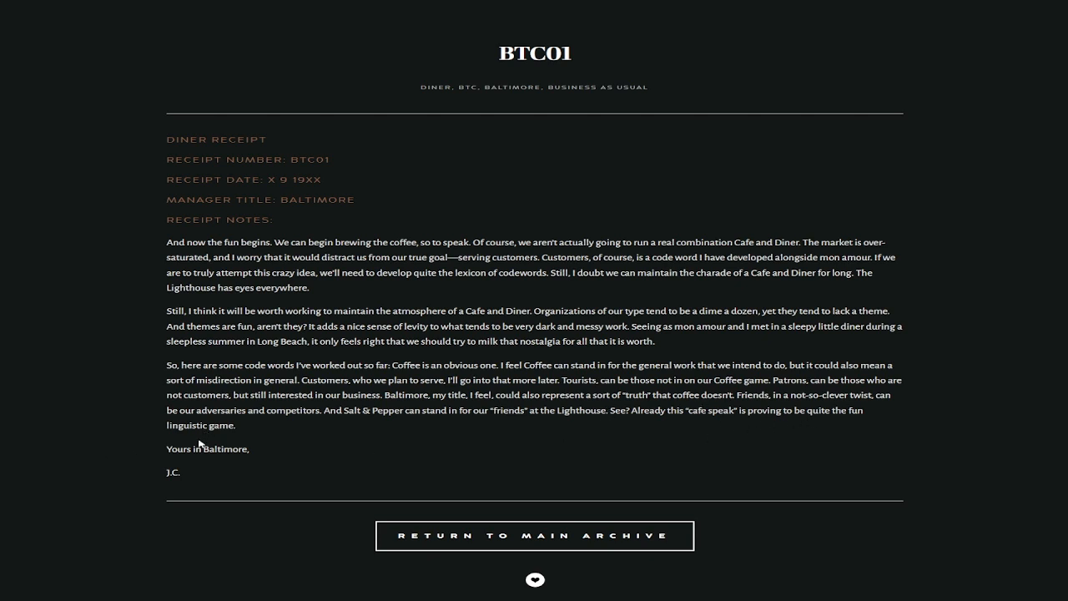
pyautogui.moveTo(214, 473)
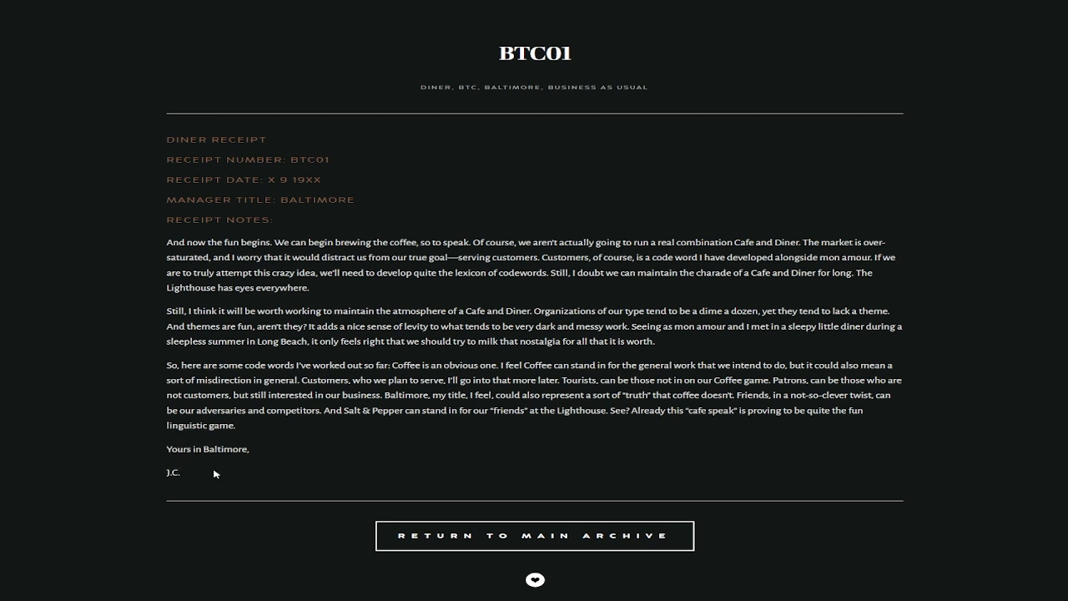
pyautogui.moveTo(407, 429)
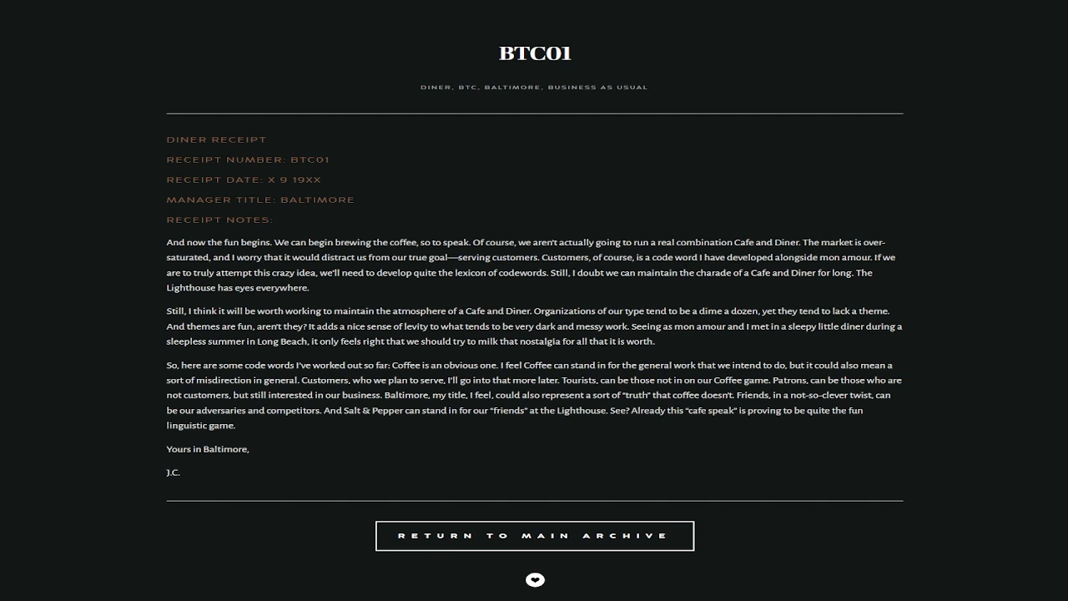
# Return from the BTC01 receipt to the Year Zero August 1988 calendar
pyautogui.click(534, 535)
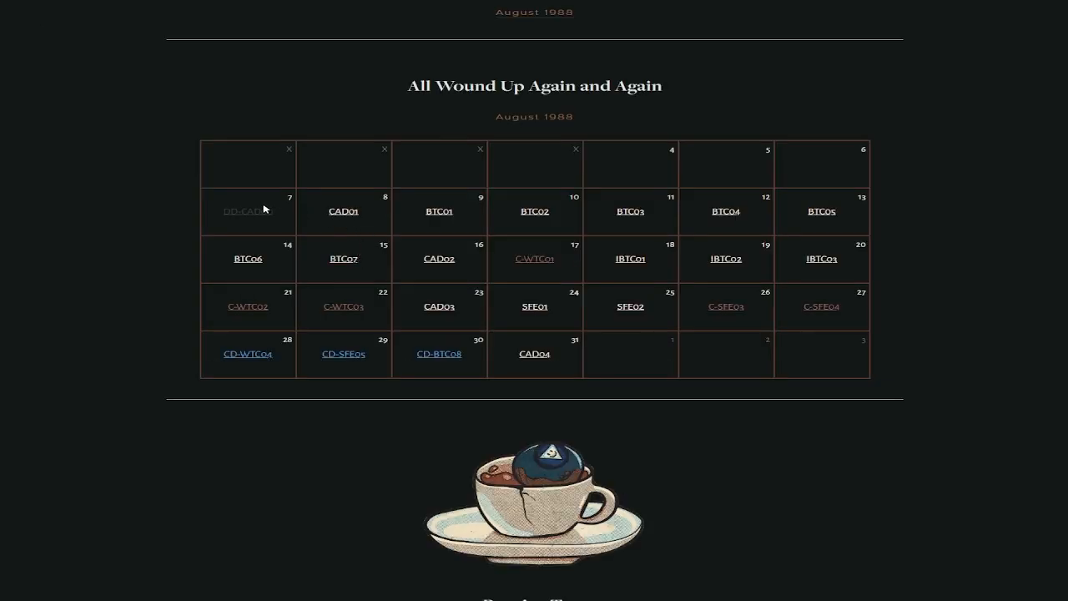
pyautogui.moveTo(288, 217)
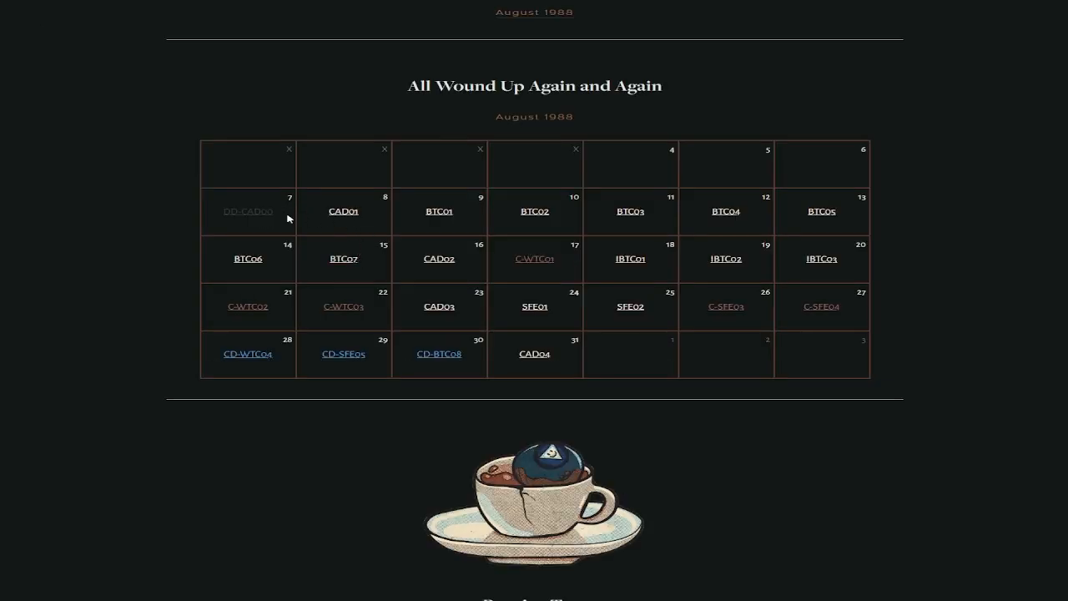
pyautogui.moveTo(443, 269)
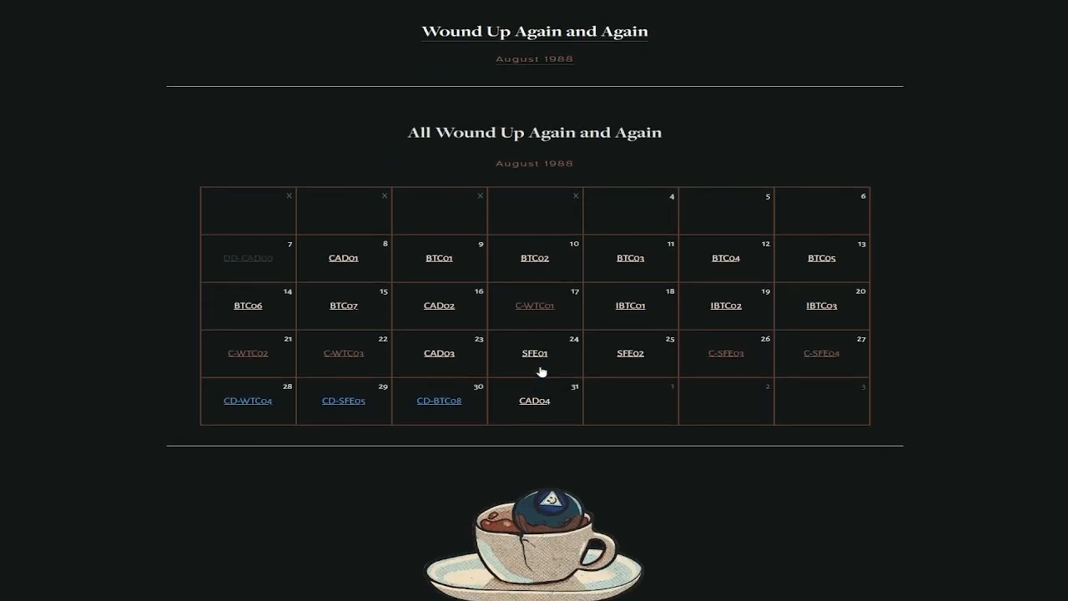
pyautogui.moveTo(849, 473)
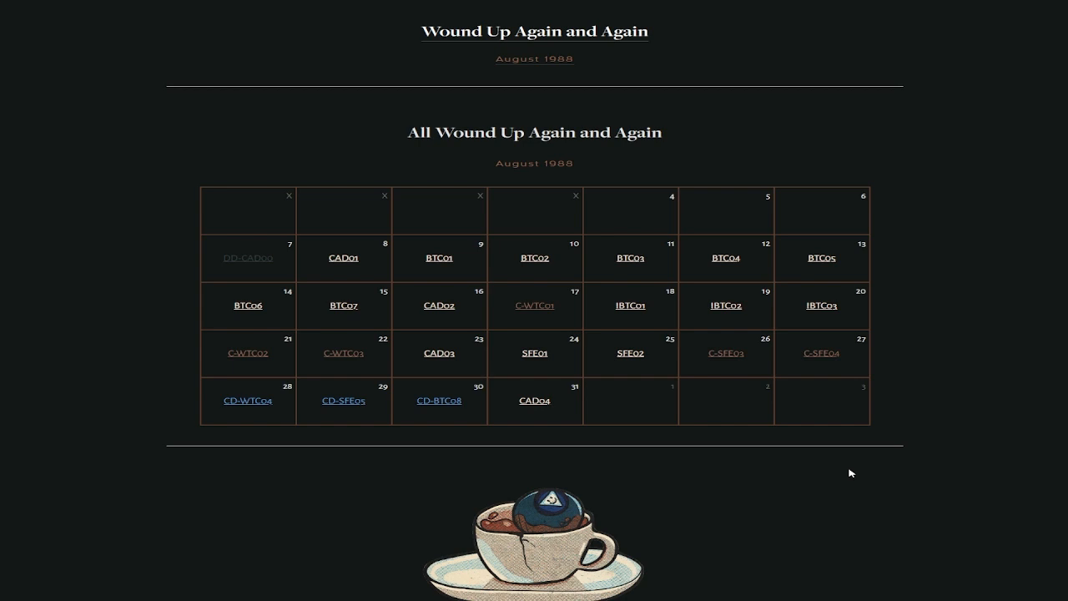
pyautogui.moveTo(846, 468)
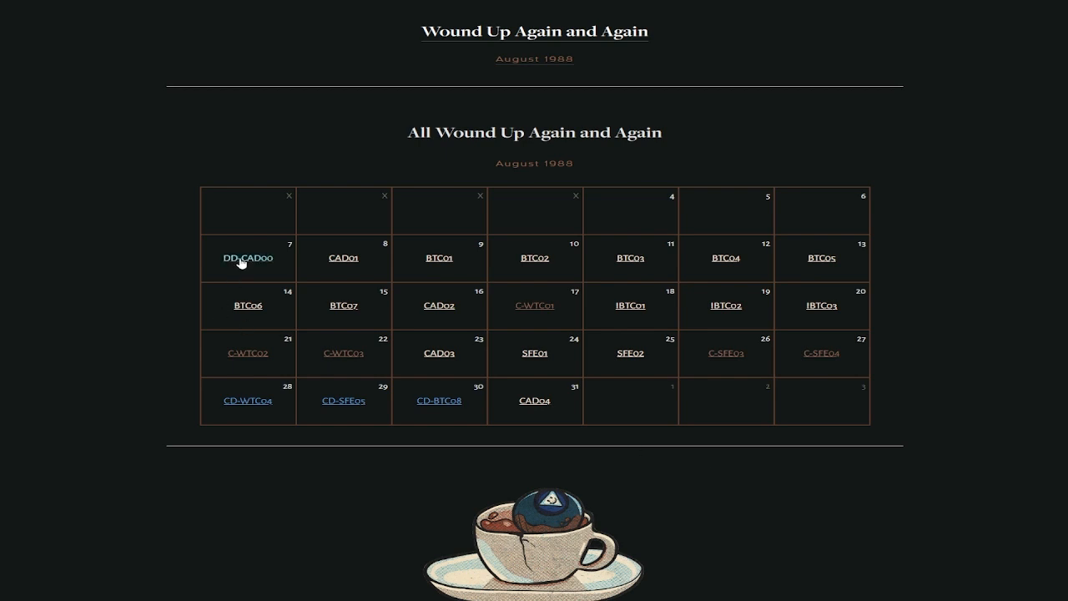
pyautogui.moveTo(267, 266)
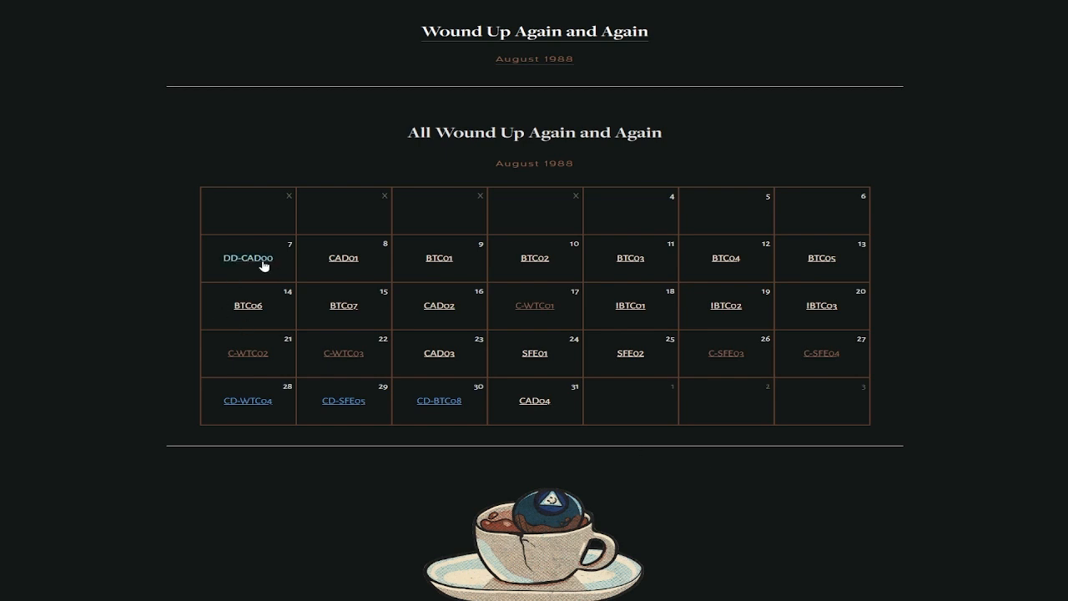